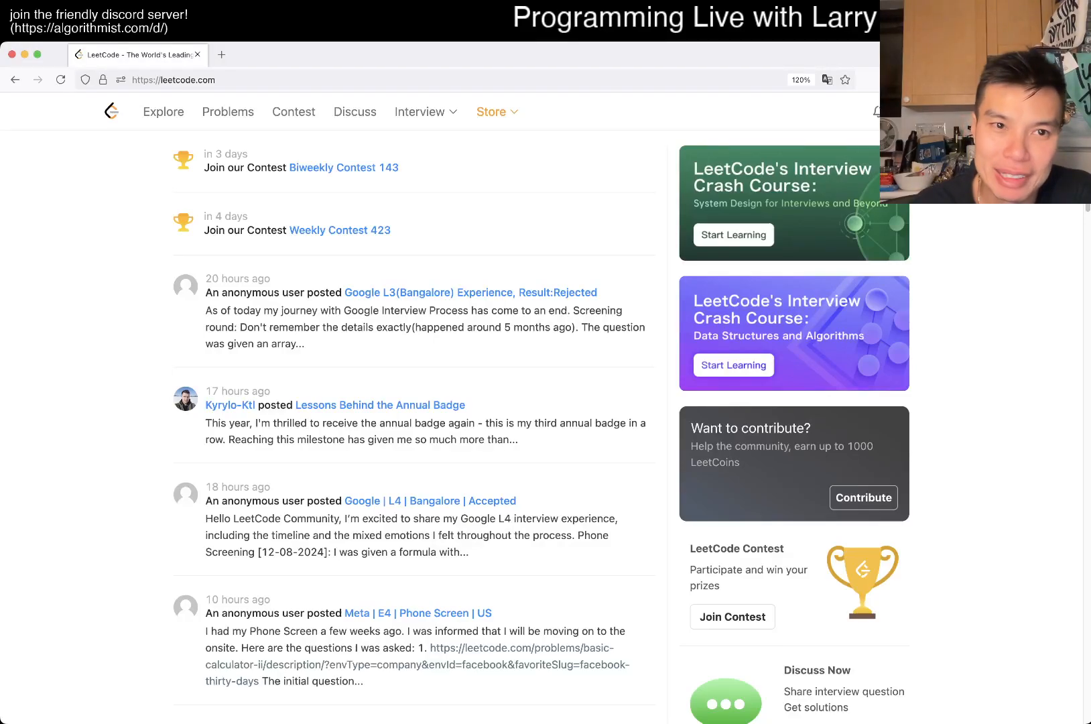
Open problem 3011 'Find if Array Can Be Sorted' from the Problems list
click(228, 111)
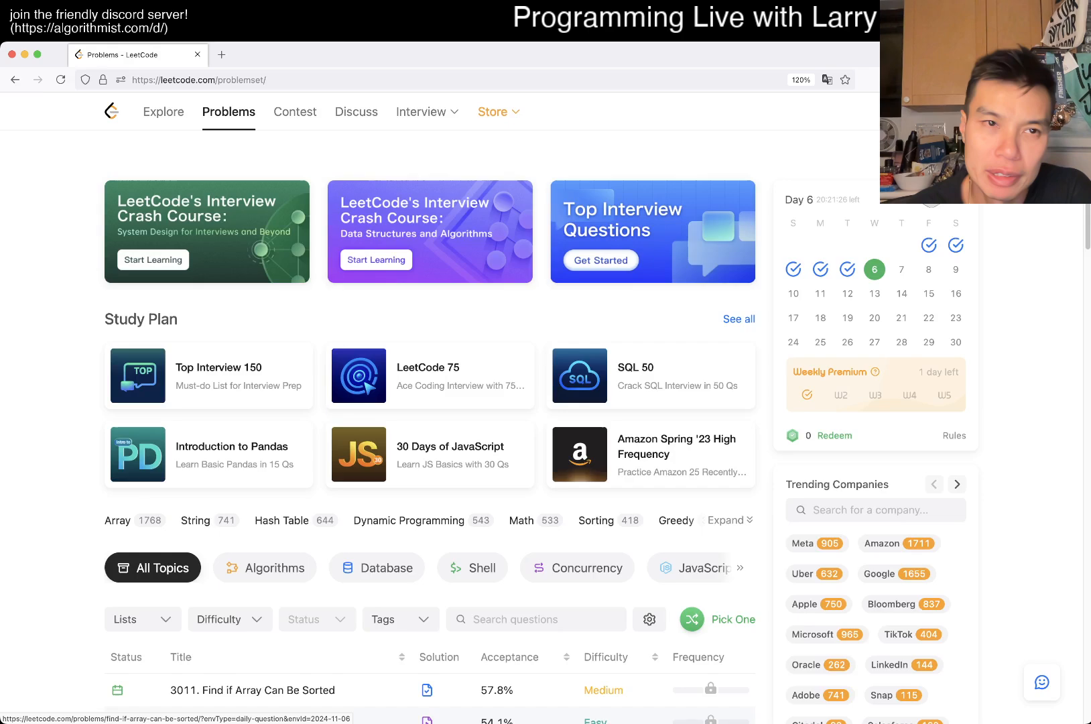
click(252, 690)
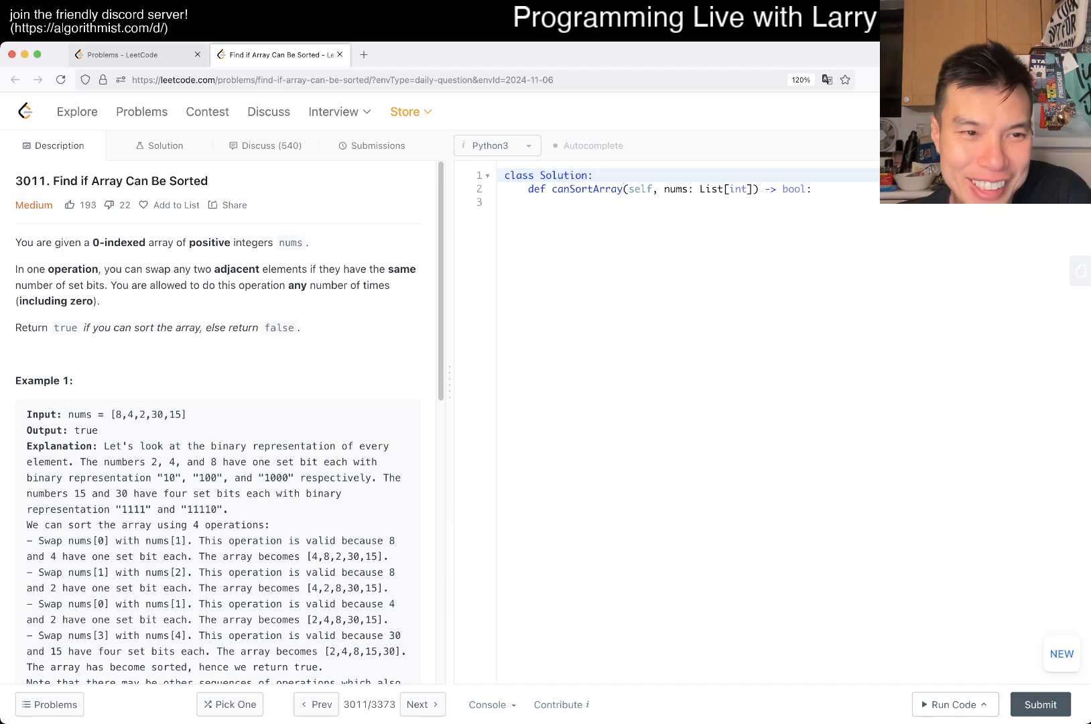
scroll(down, 3)
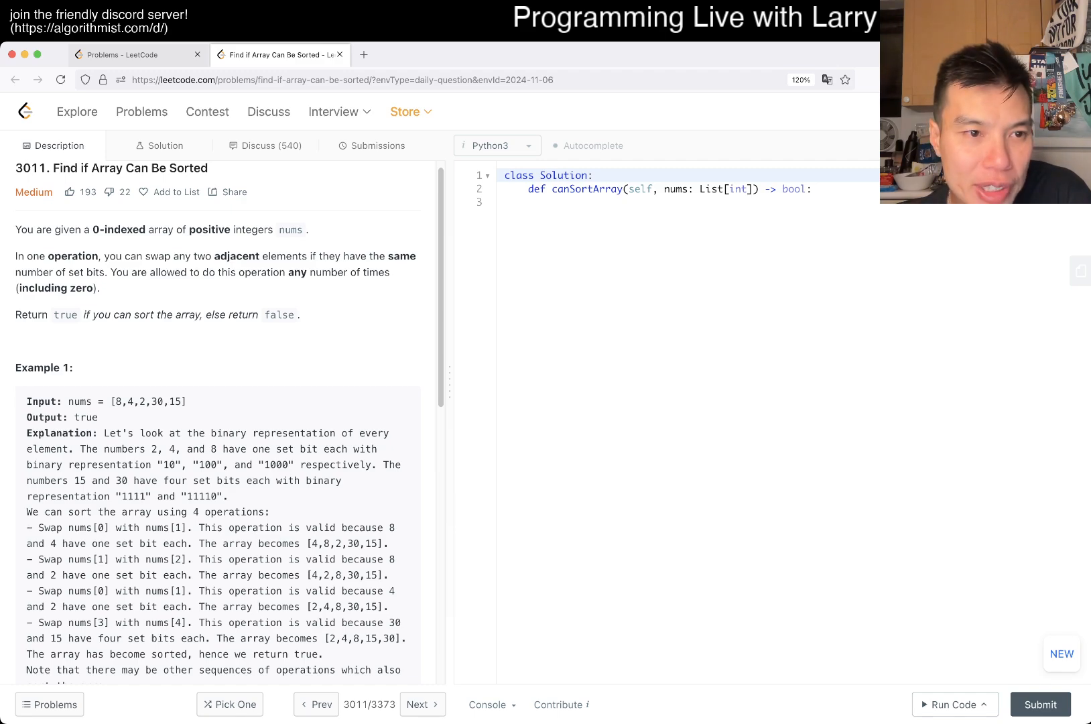
double_click(31, 315)
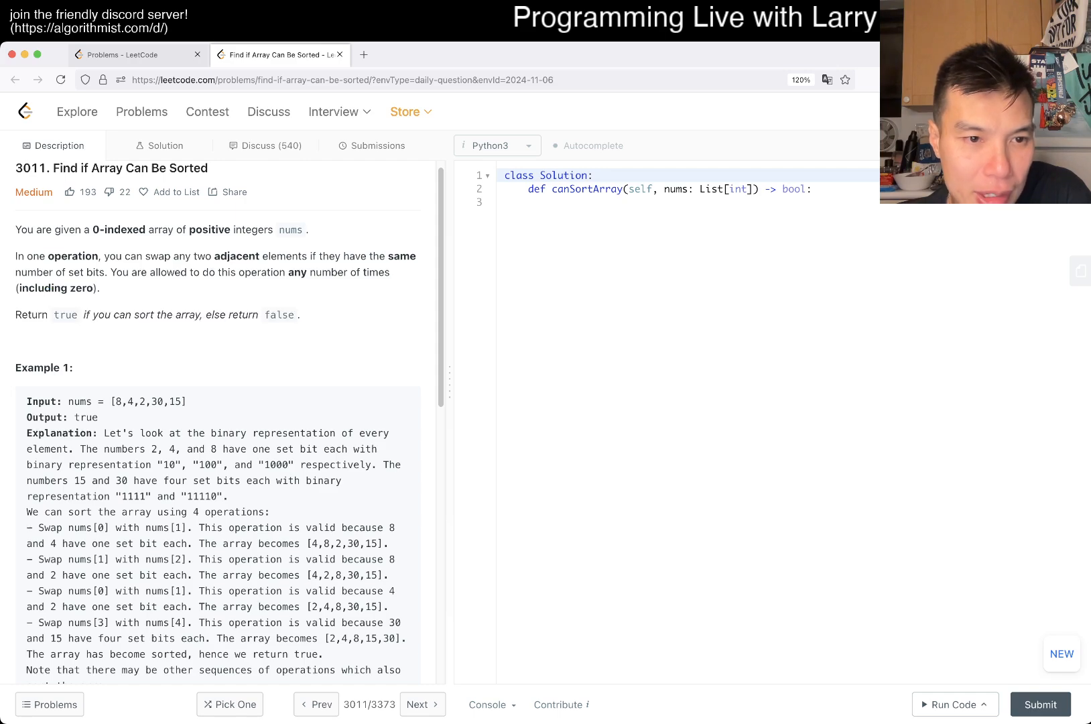
scroll(down, 3)
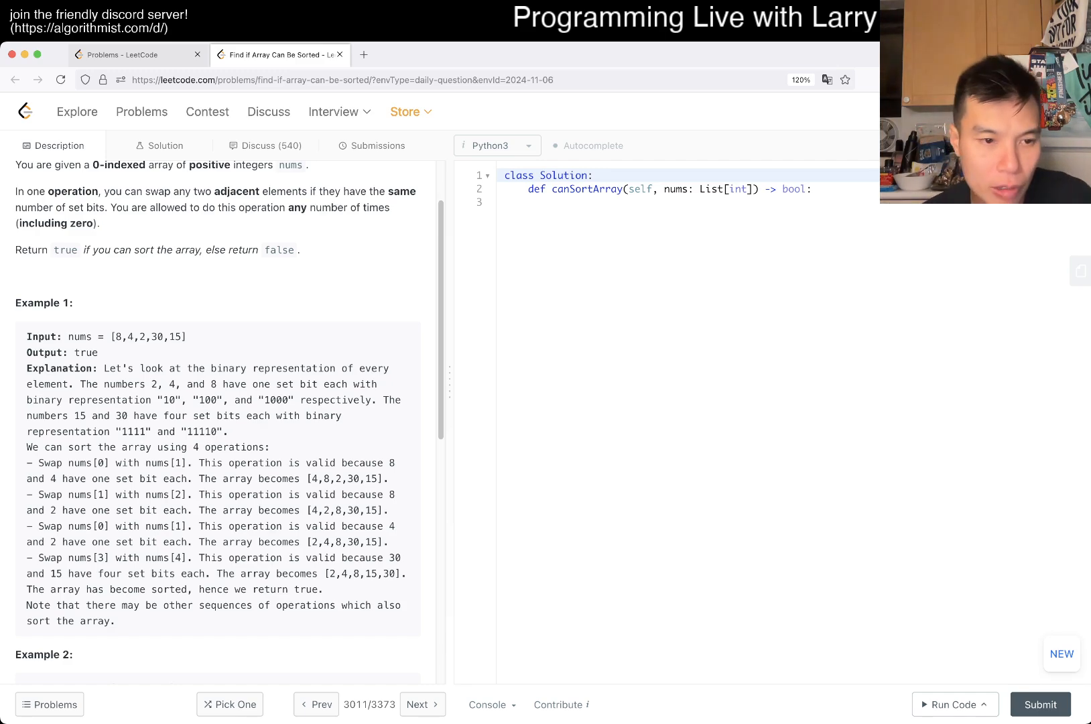
scroll(down, 3)
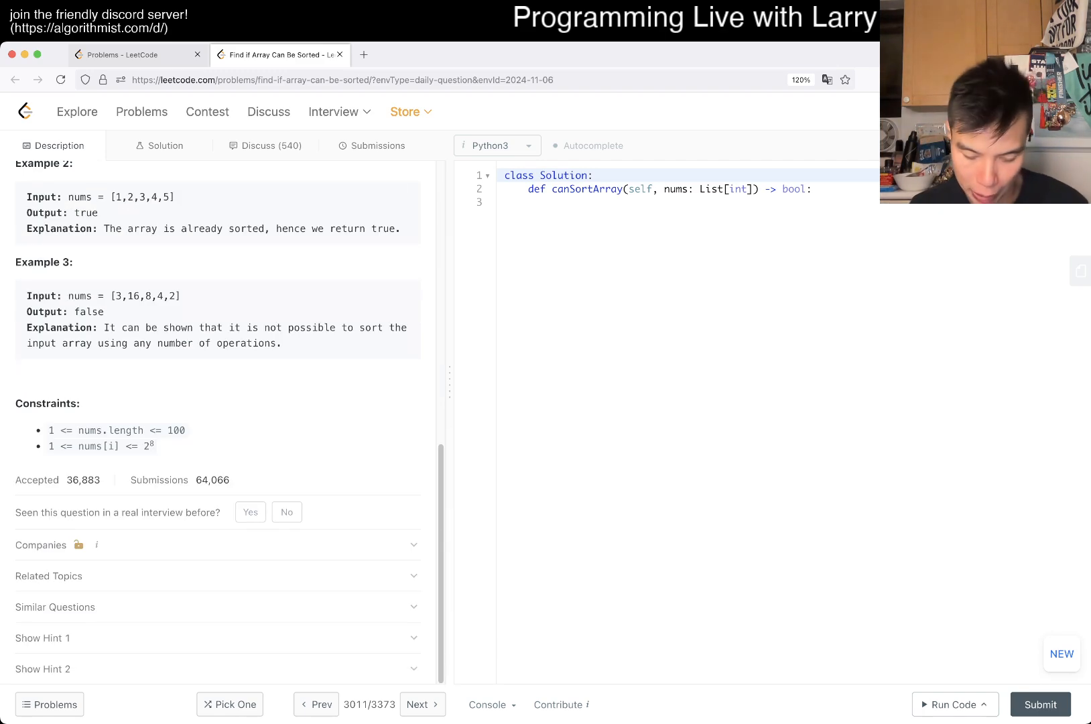
scroll(up, 3)
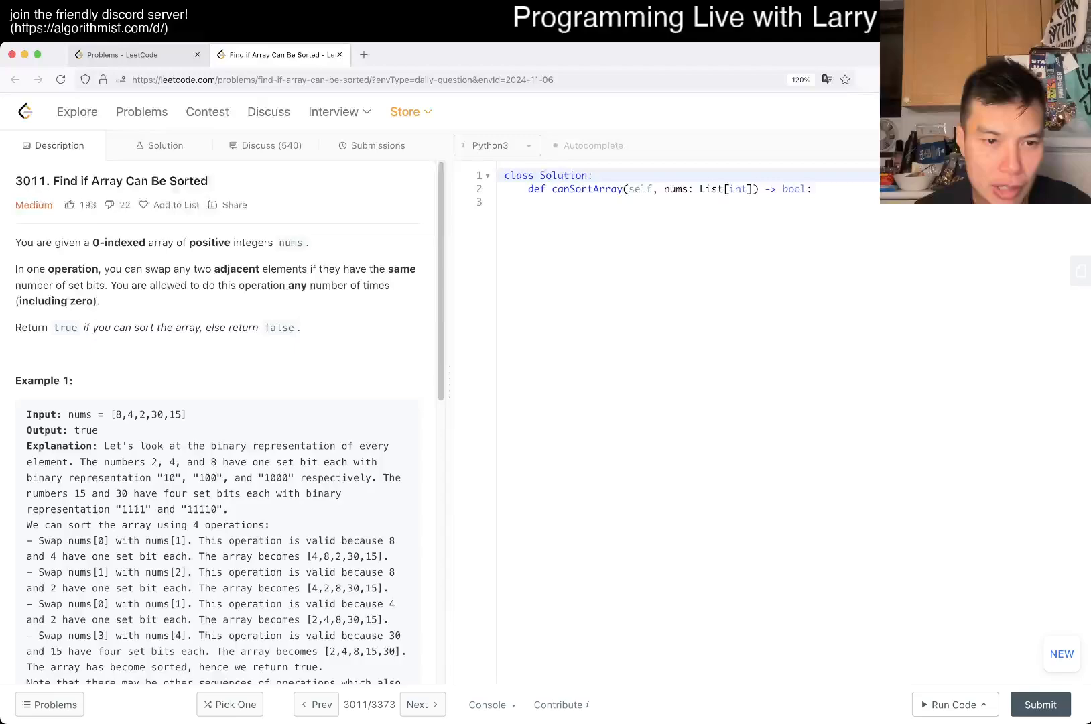
scroll(down, 3)
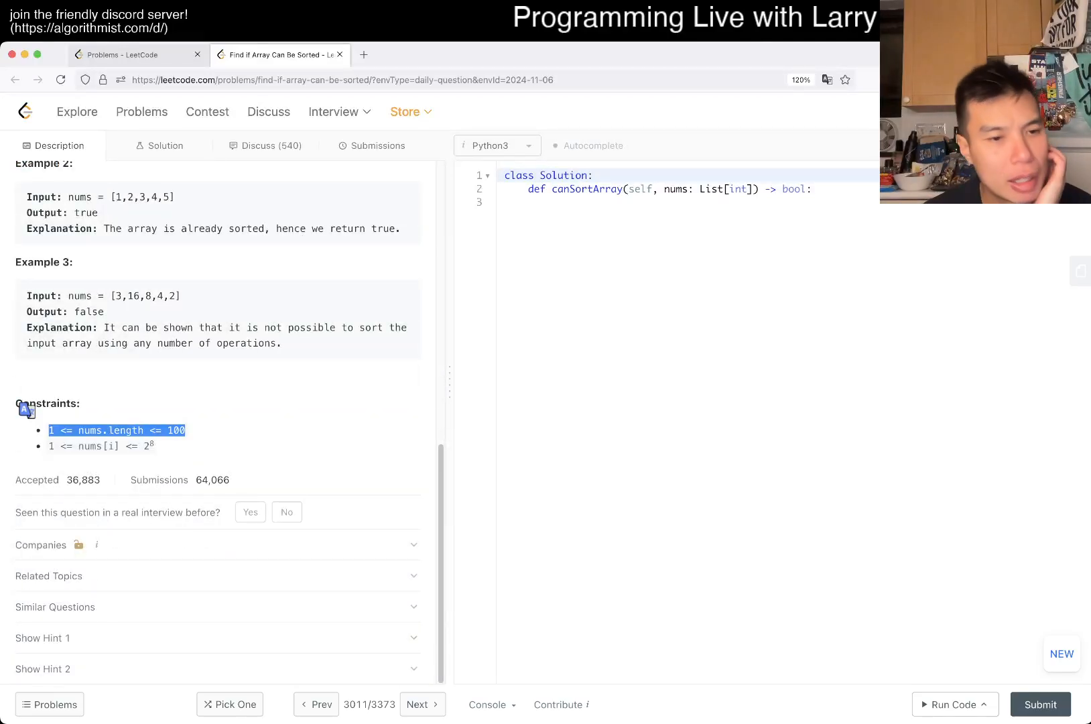
scroll(up, 3)
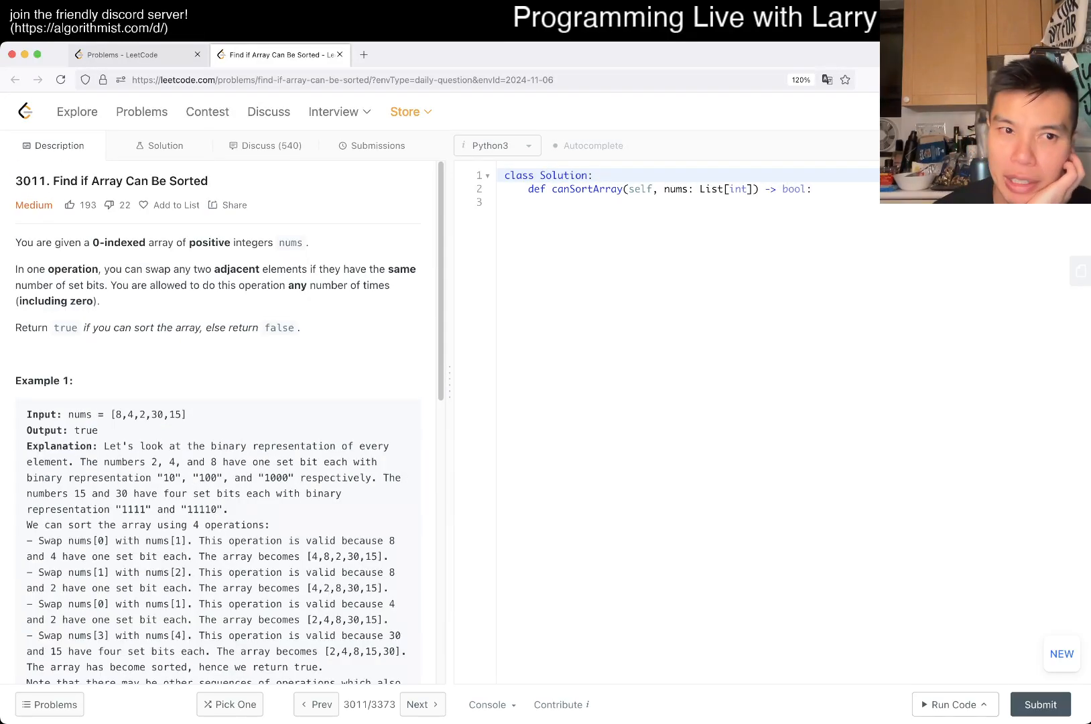
scroll(down, 3)
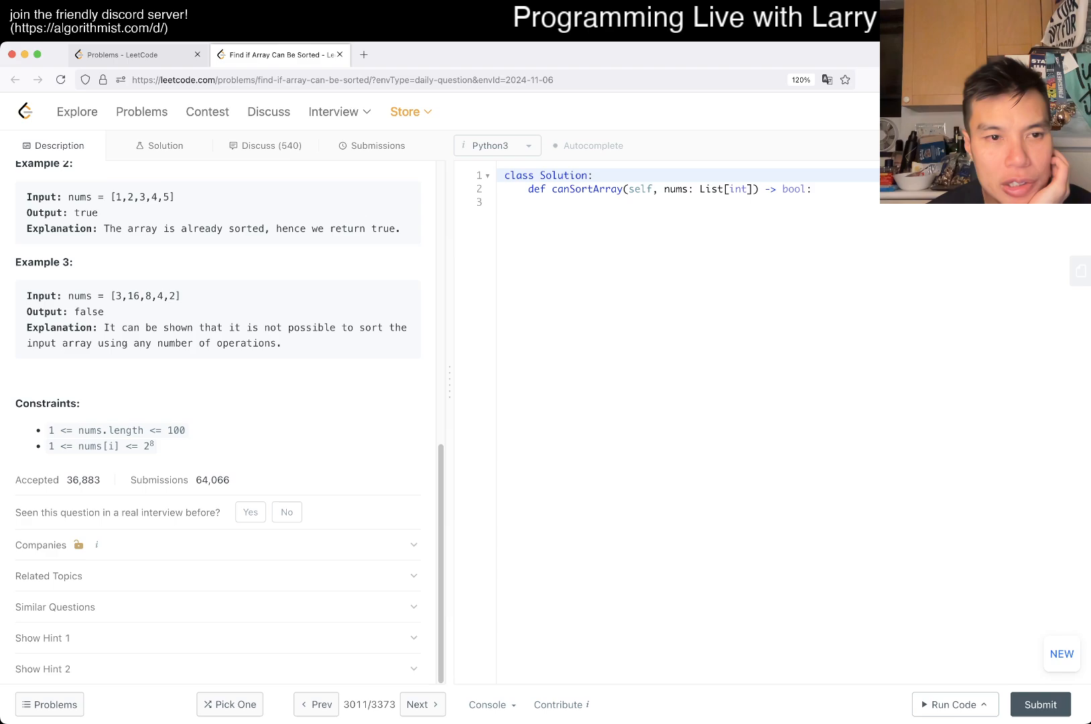
scroll(up, 3)
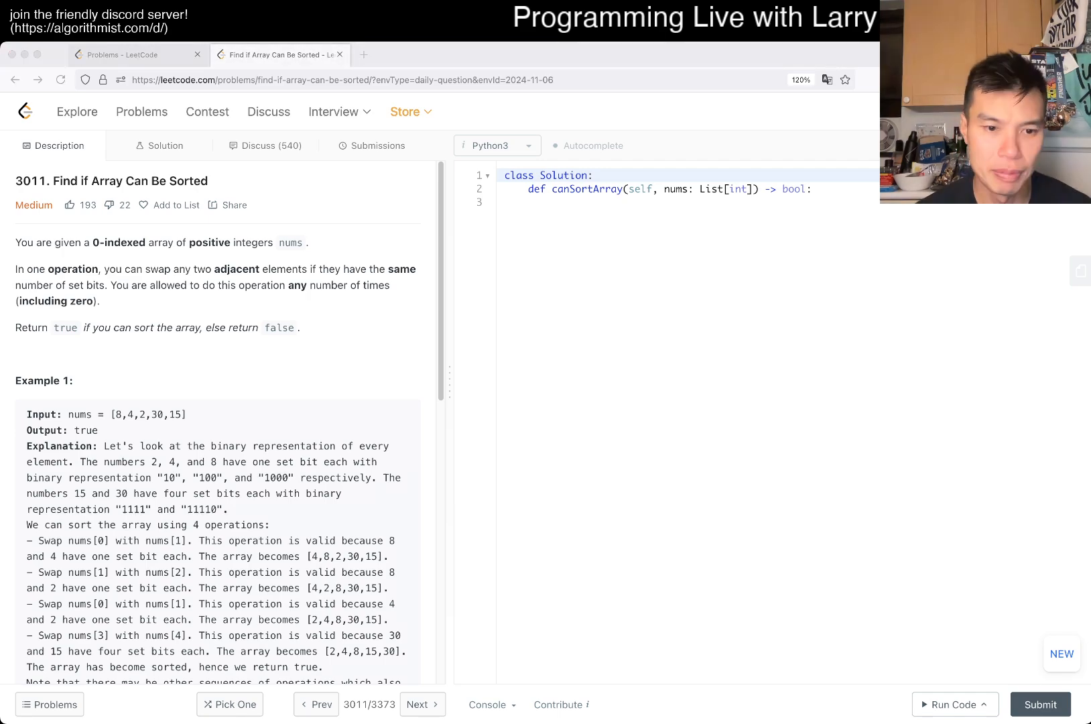
scroll(down, 3)
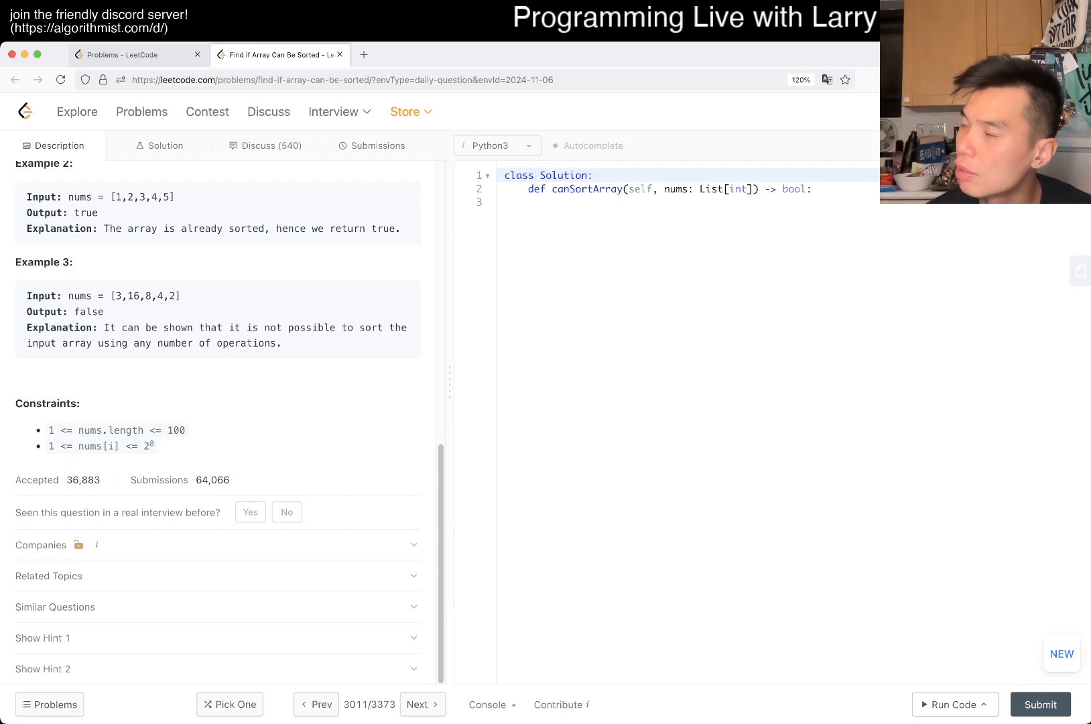
scroll(up, 3)
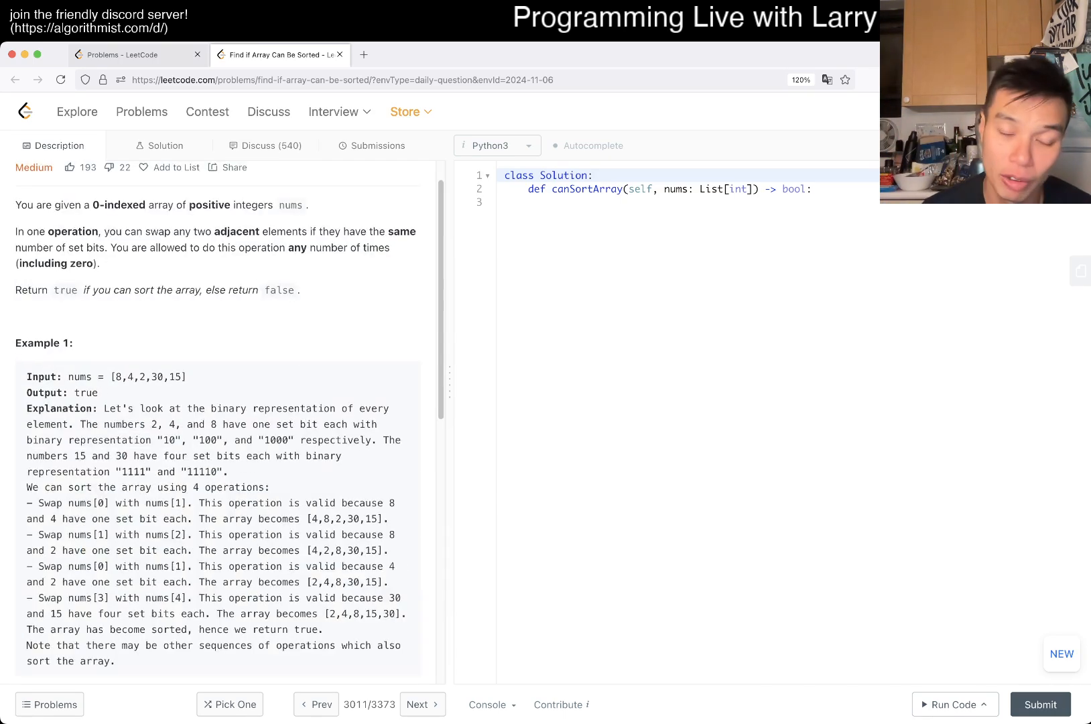
scroll(down, 3)
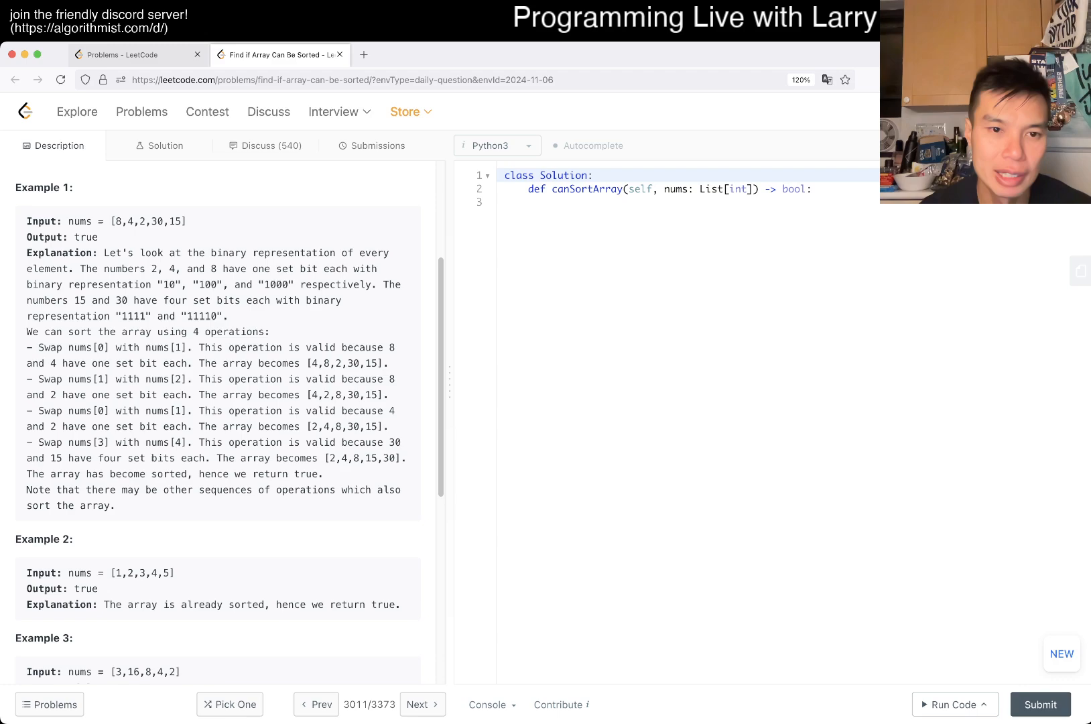
scroll(down, 3)
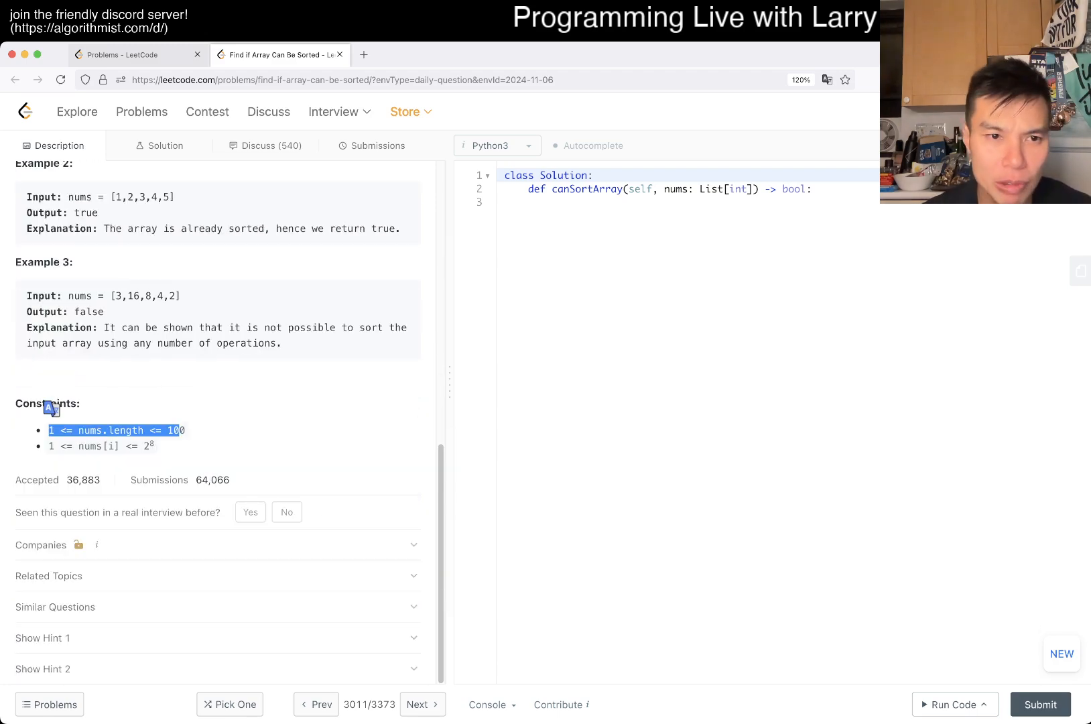
scroll(up, 3)
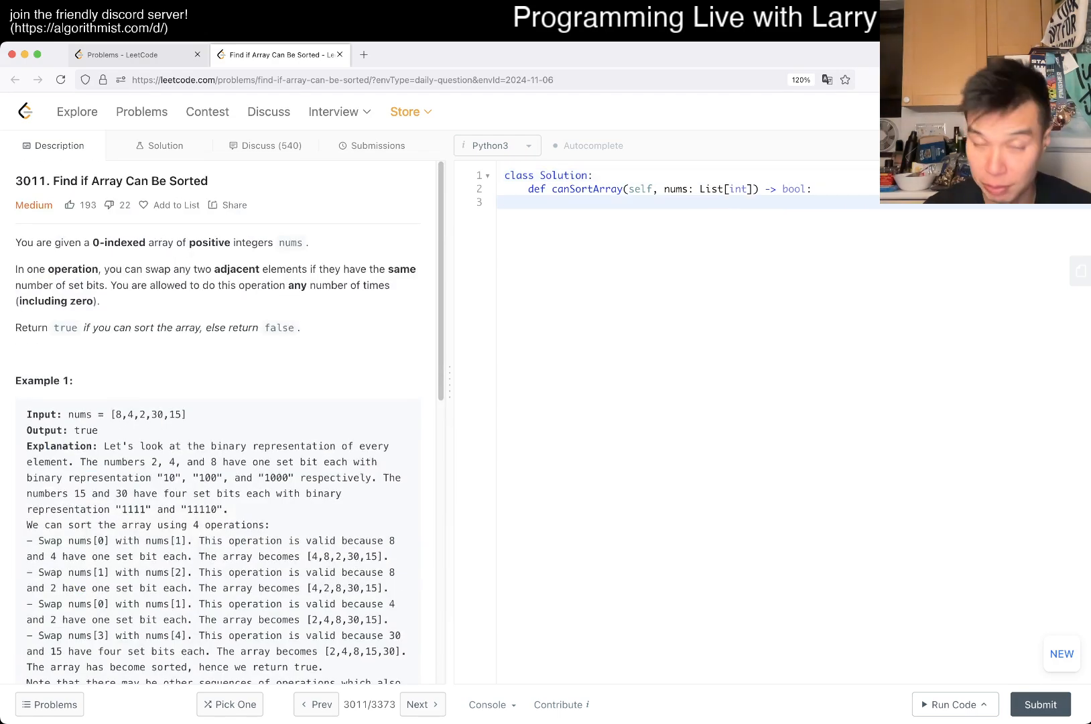
Write N = len(nums) and nested loops over i in range(N) and j in range(N - 1, i, -1)
text(N = len(nums))
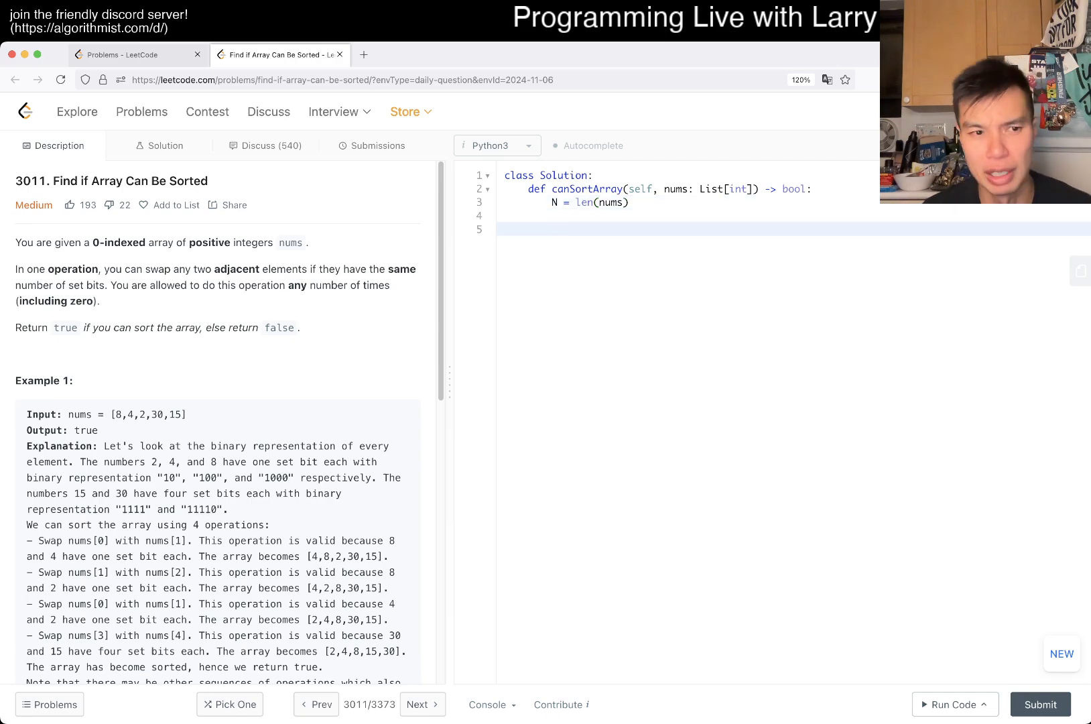
text(for i in ran)
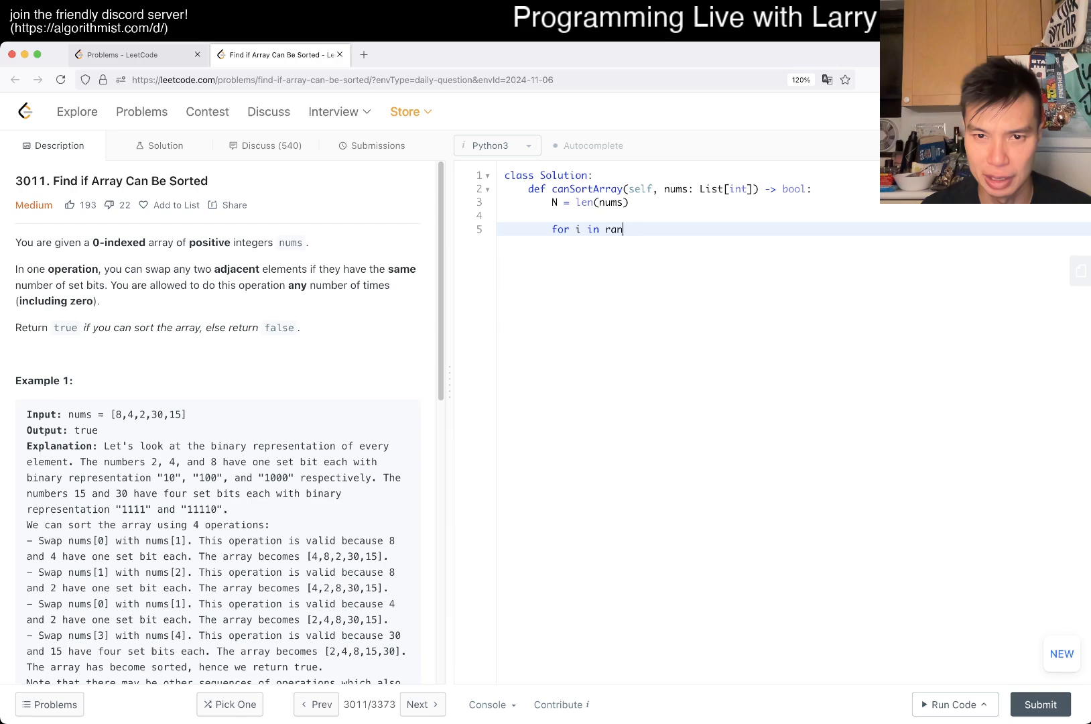
text(ge(N):)
text(for j in range)
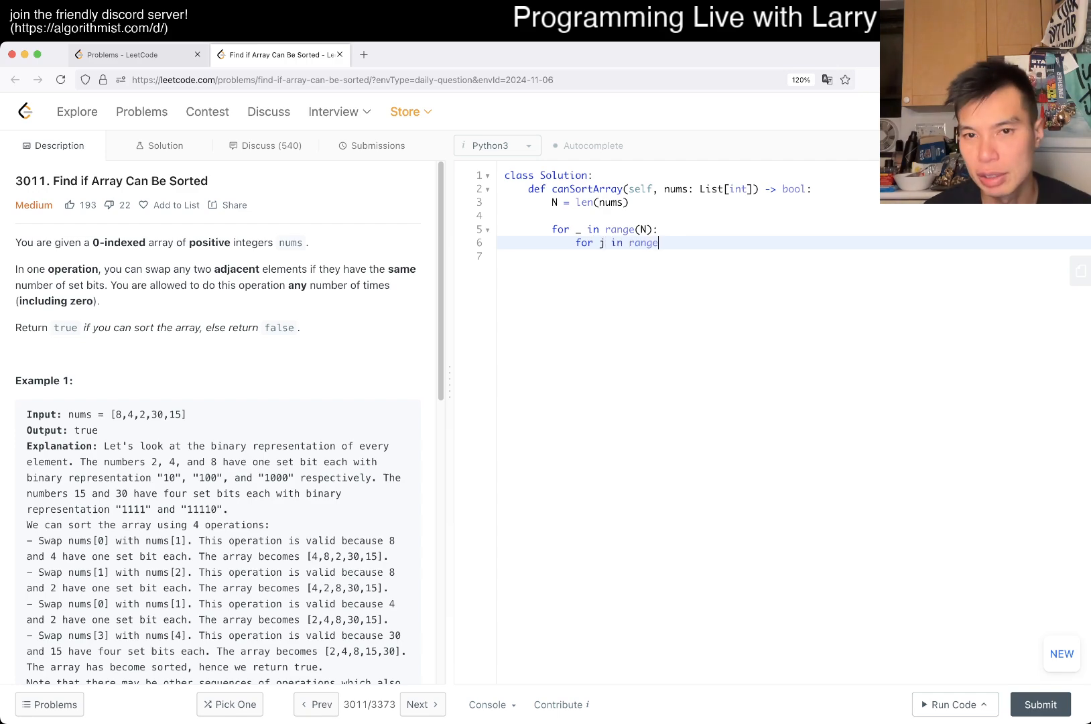
text((N - 1, -1,)
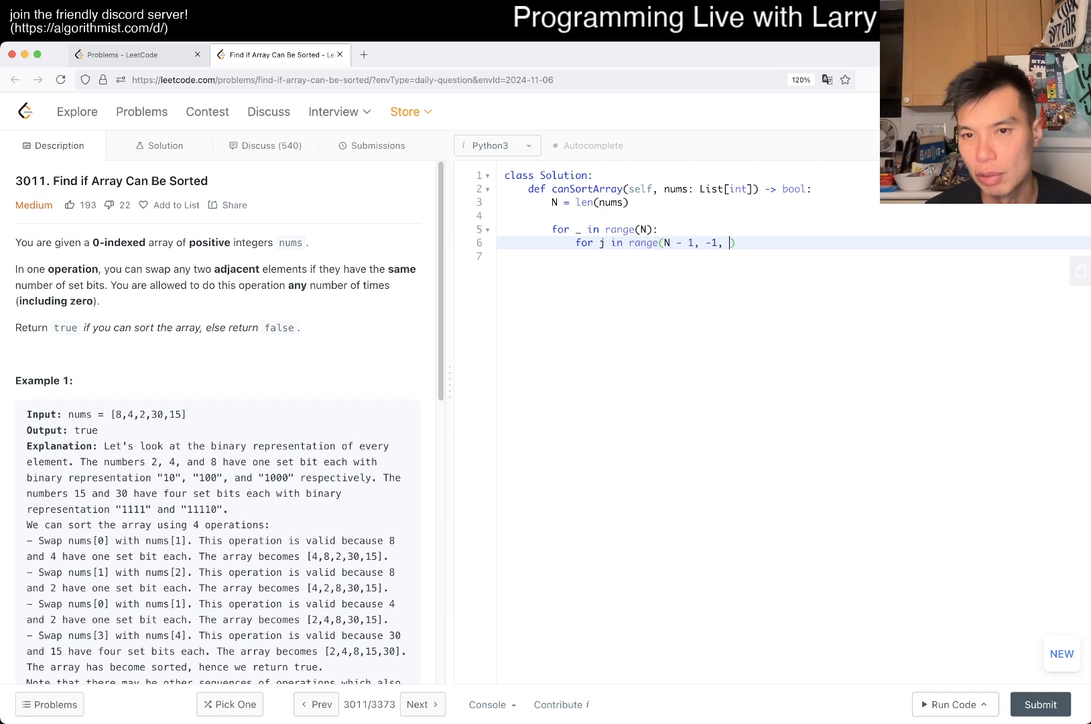
text(-1):)
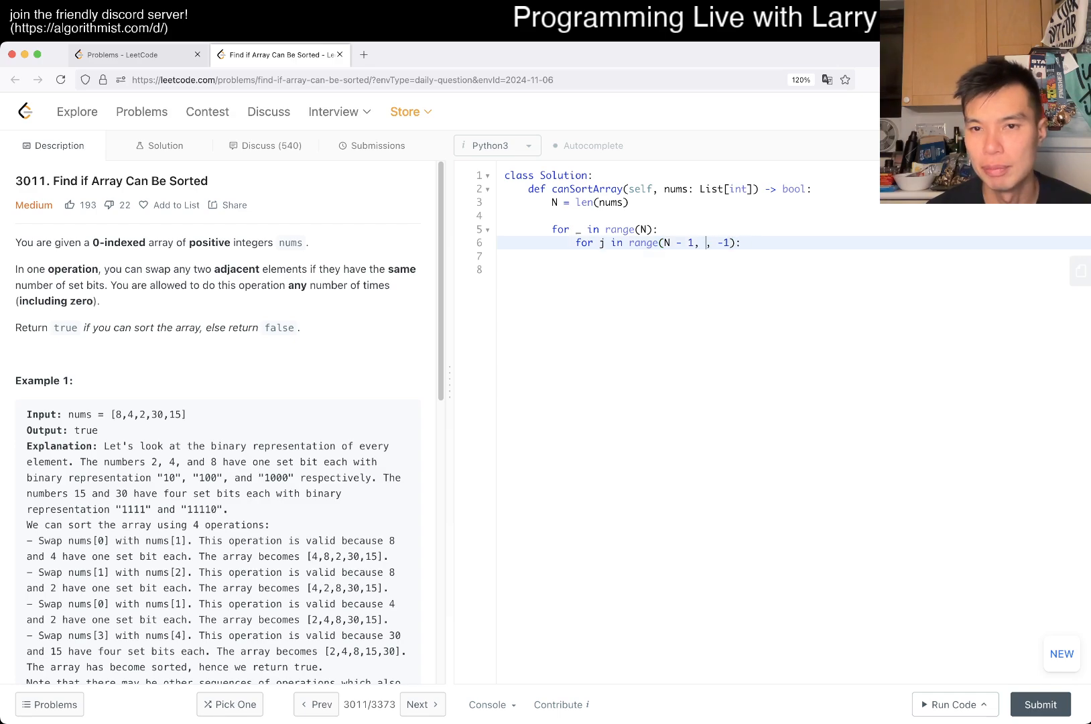
text(0)
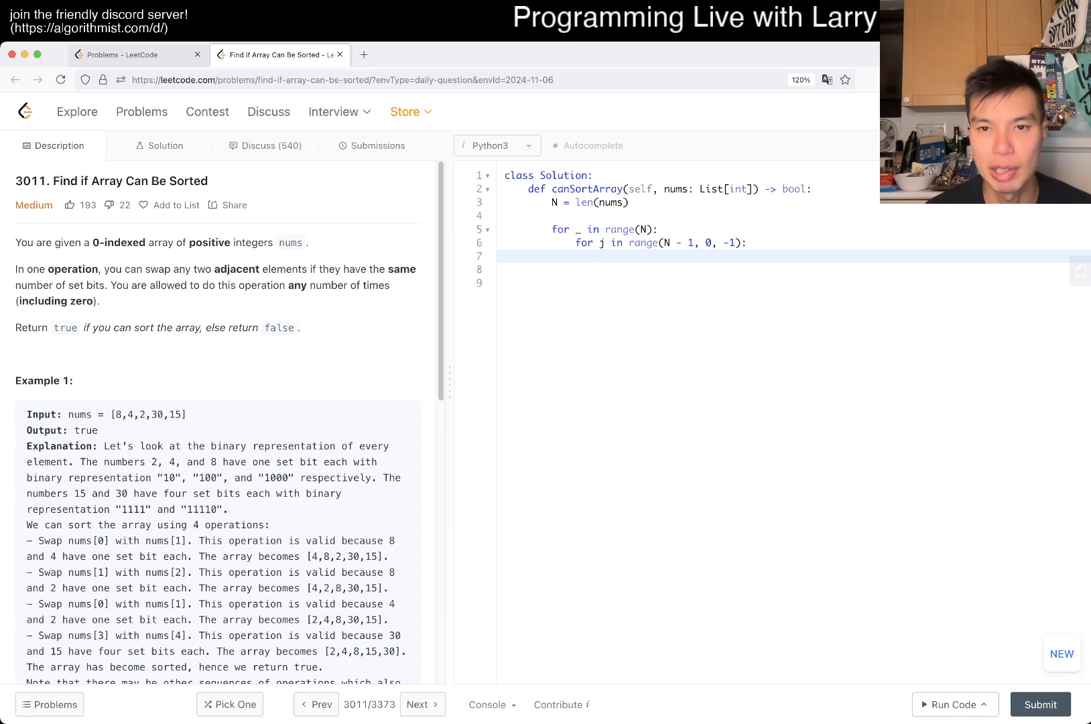
Add the condition nums[j] < nums[j-1] and their bit counts are equal
text(if nums[])
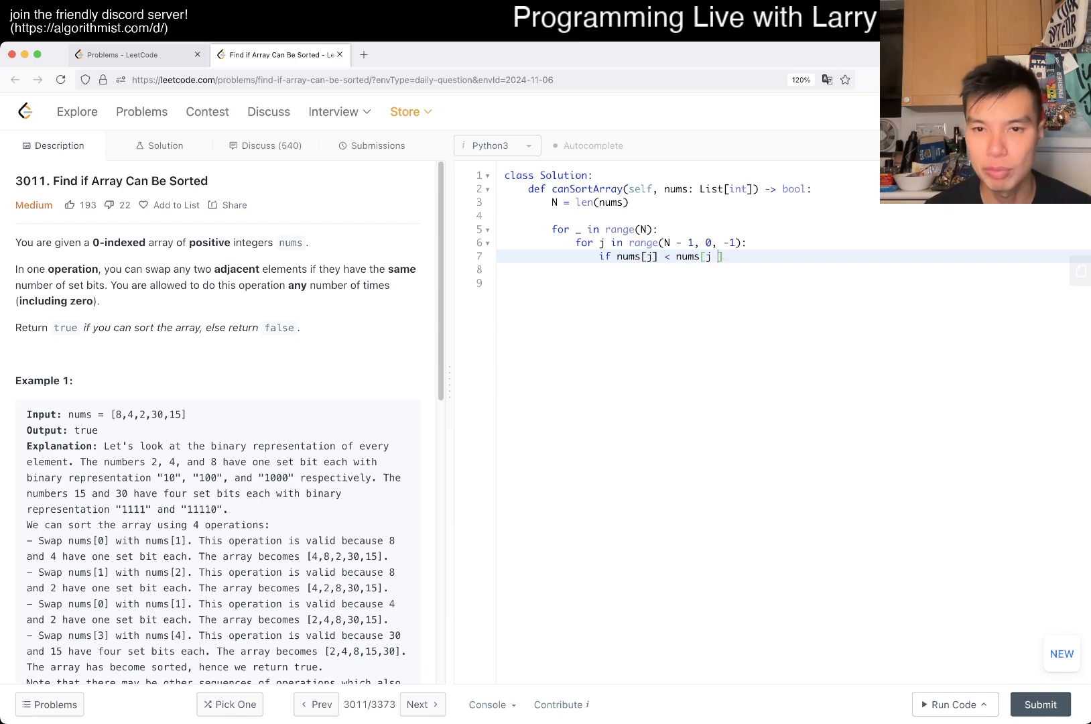
text(- 1])
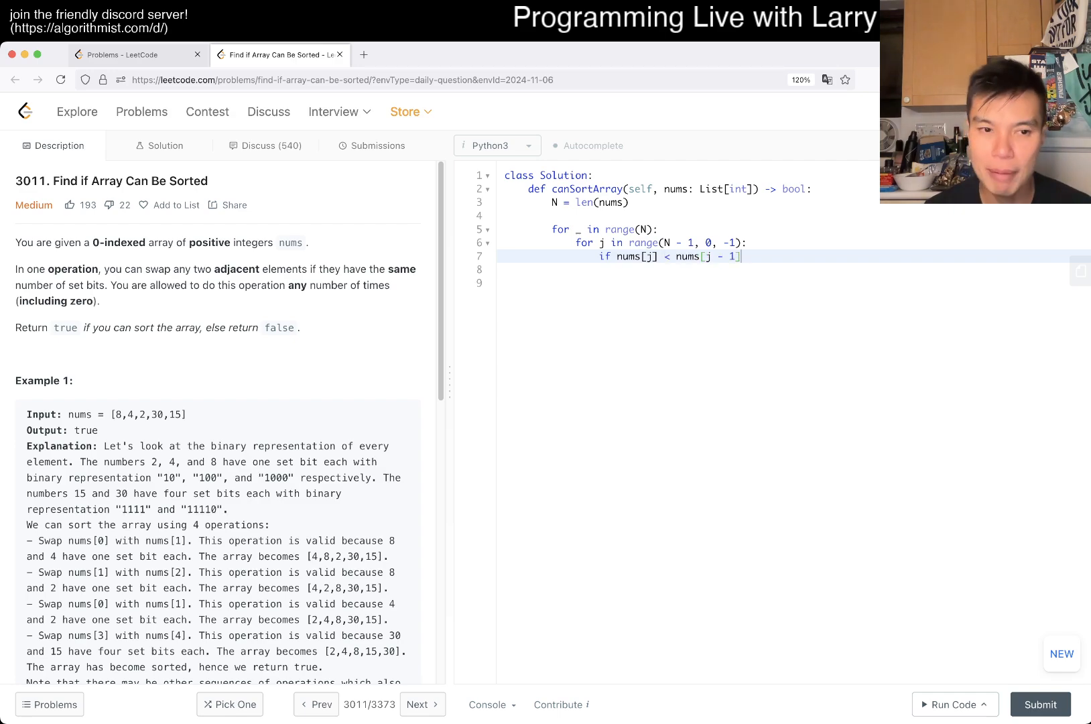
text(and)
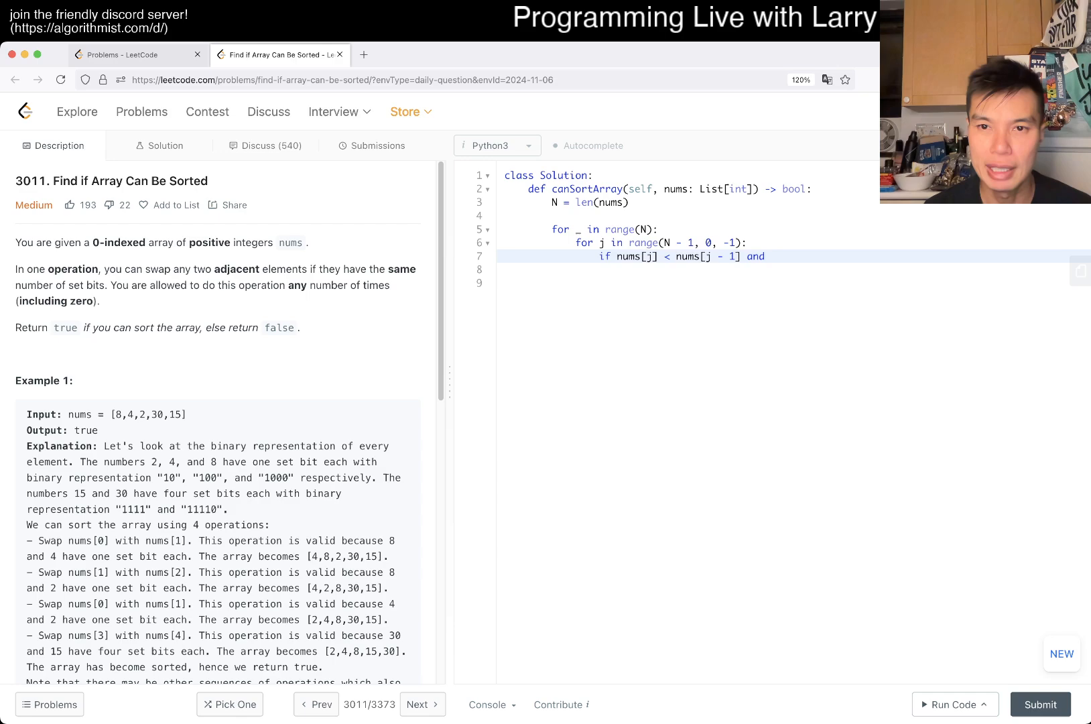
text(if)
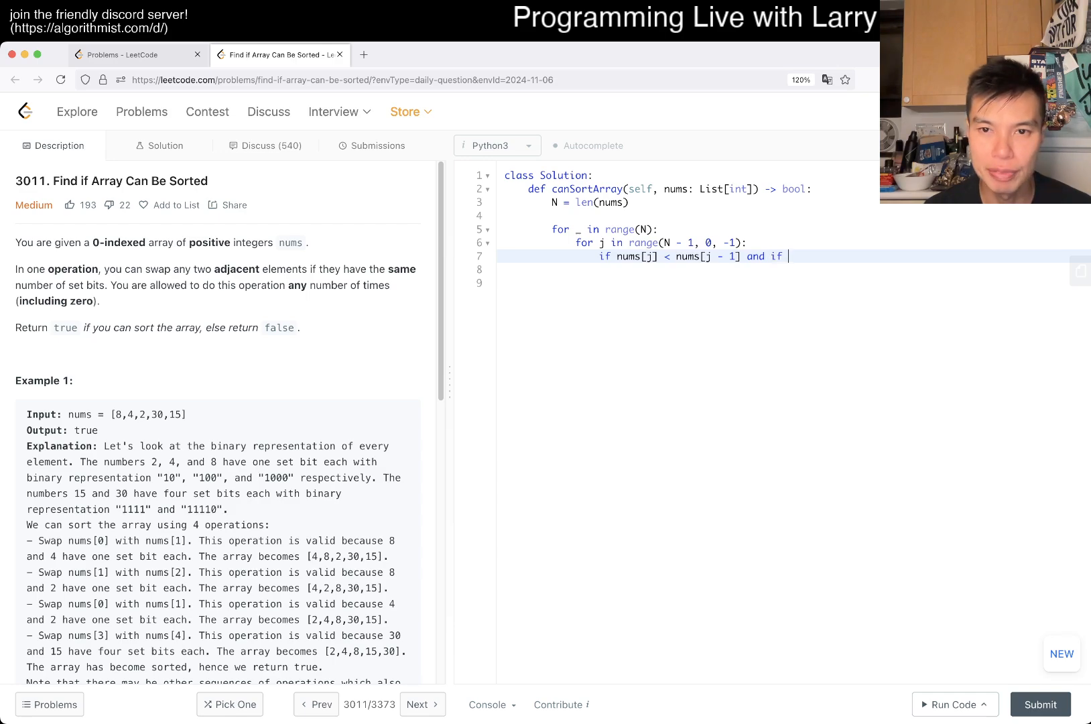
key(Backspace)
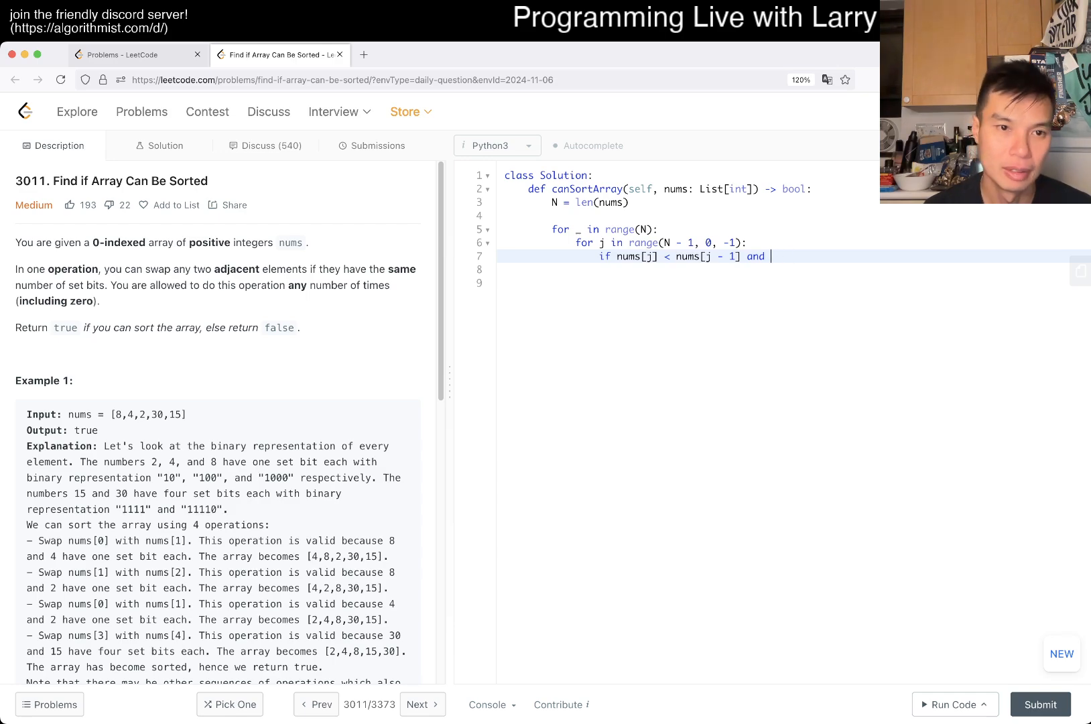
text(bi)
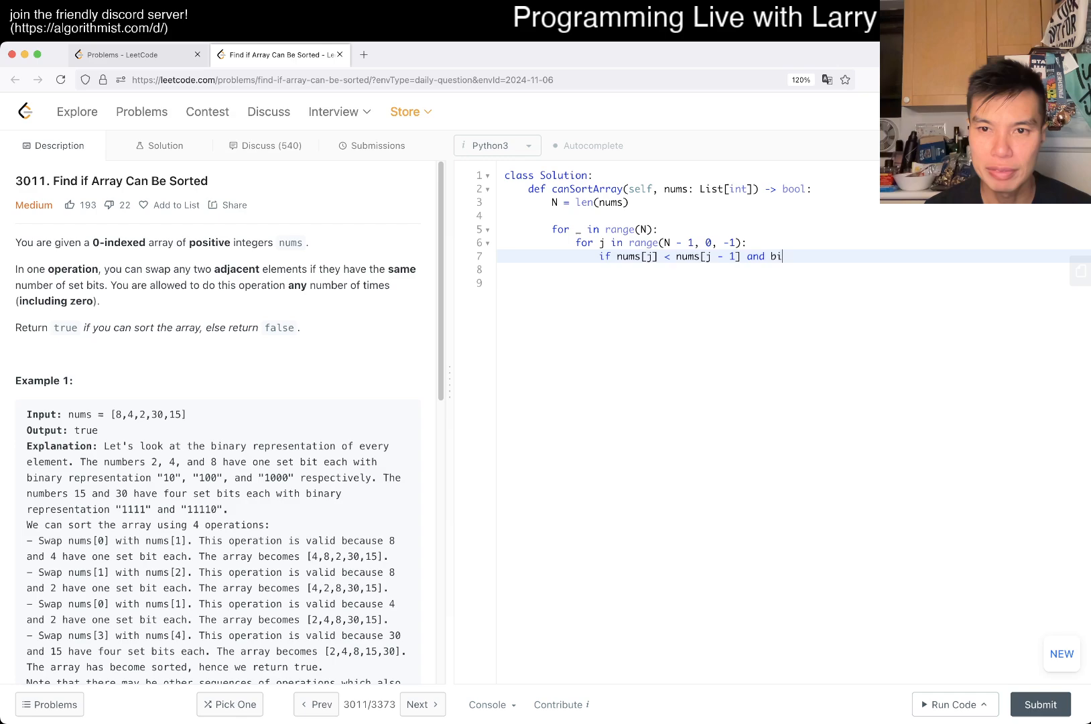
text(tcount())
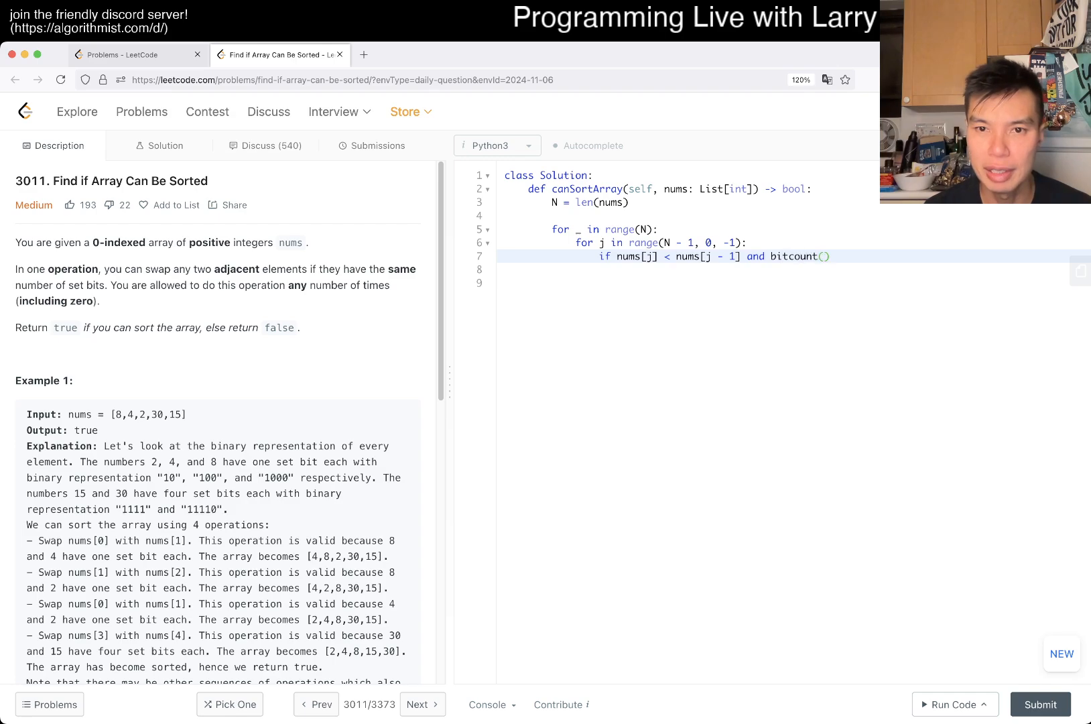
text(nums[j])
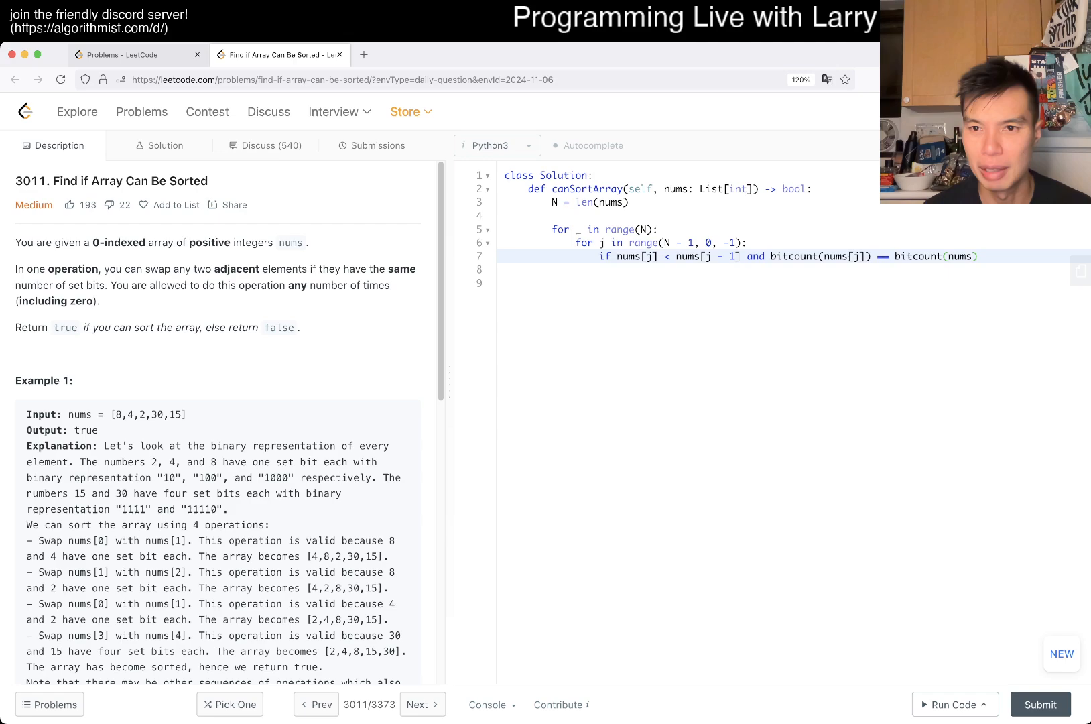
text([j- 1]))
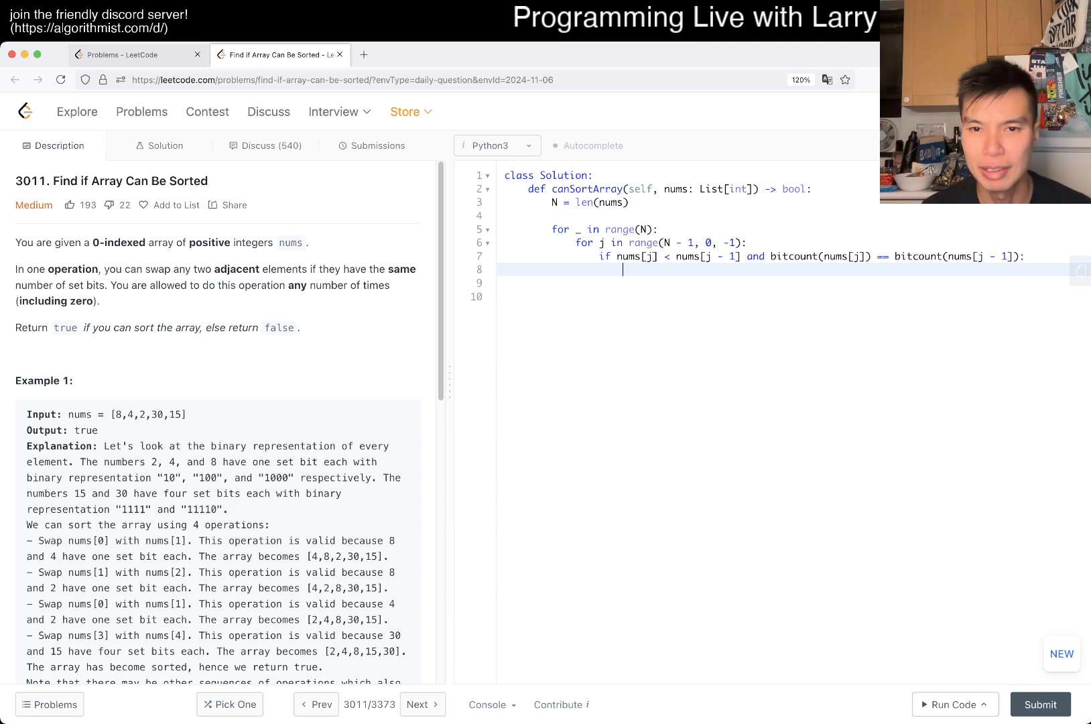
Add the swap of nums[j] and nums[j-1], return True, and run the example tests
text(nums[j])
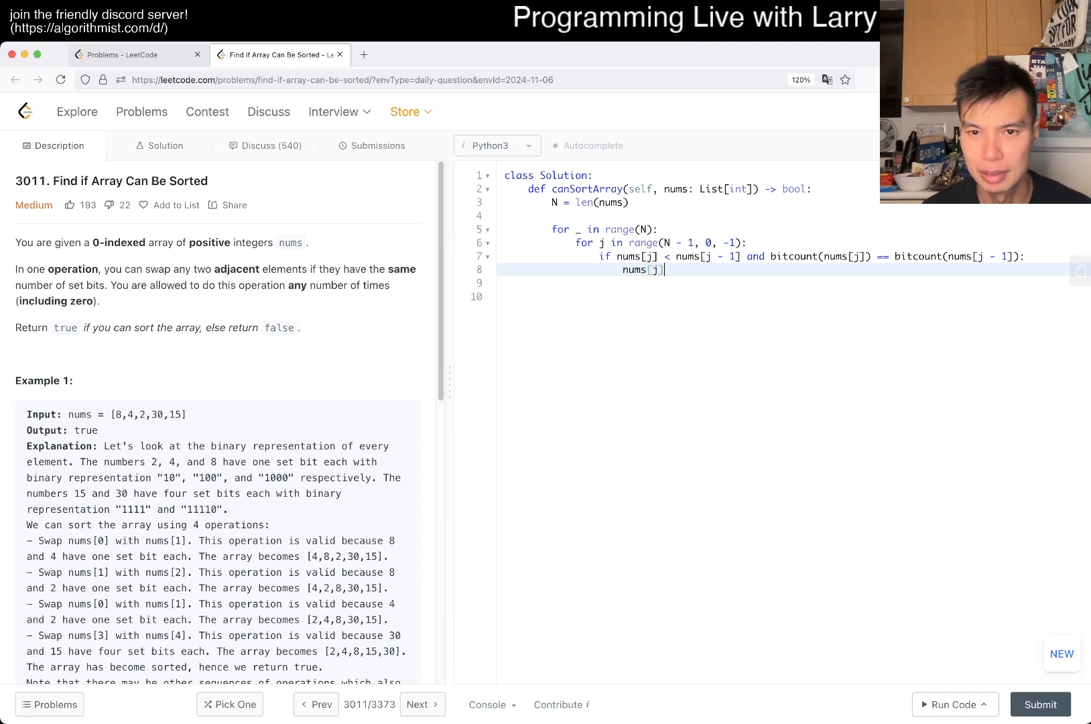
text(, nums[j - 1])
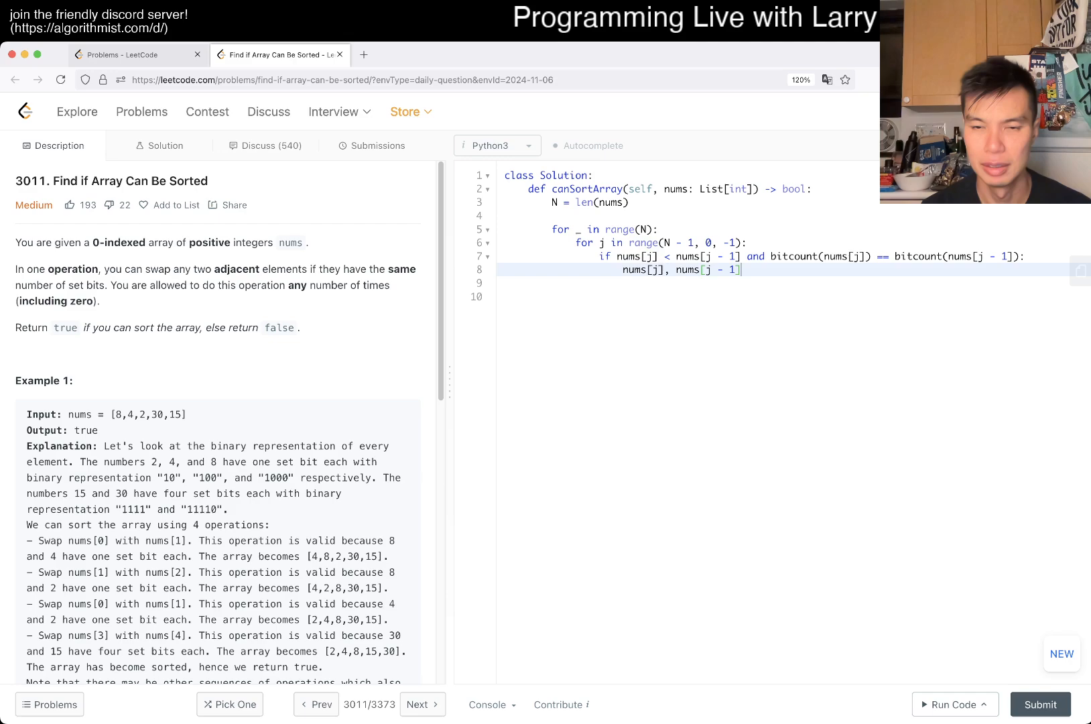
text(= nums[j - 1], nums[j)
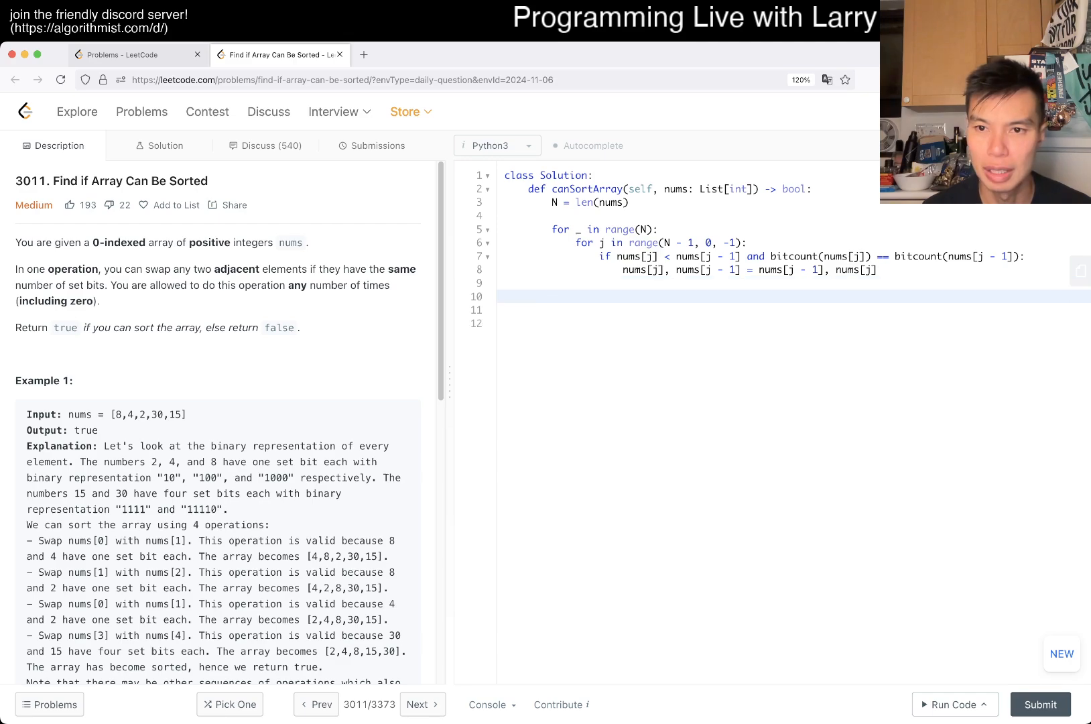
click(787, 256)
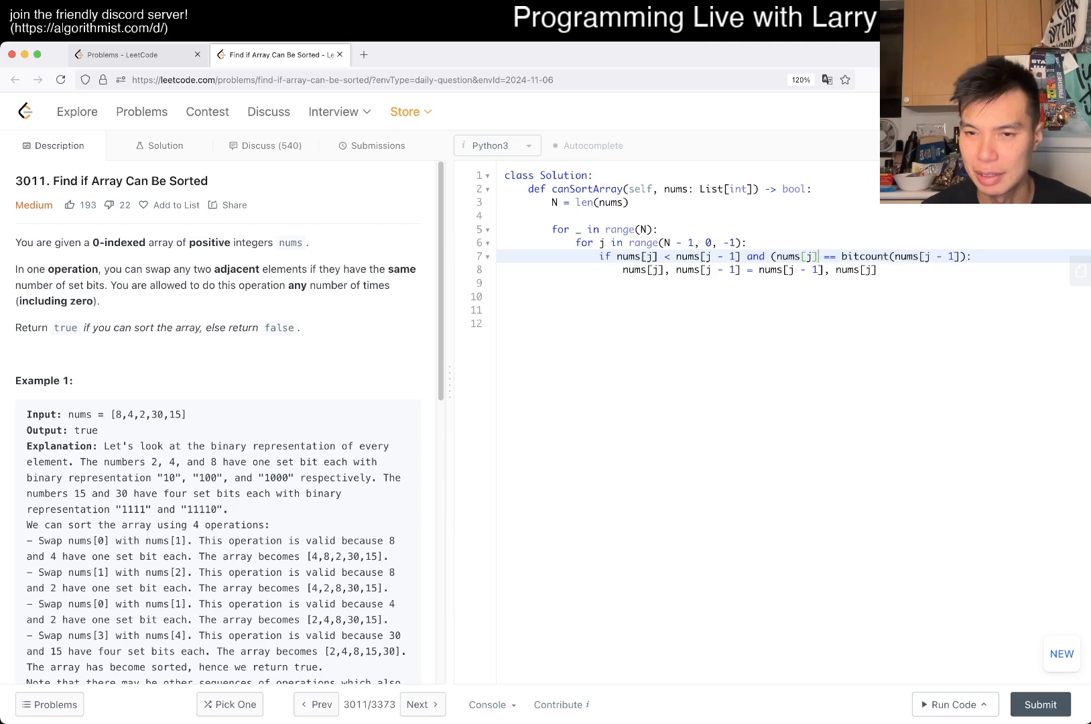
text(.bitcount())
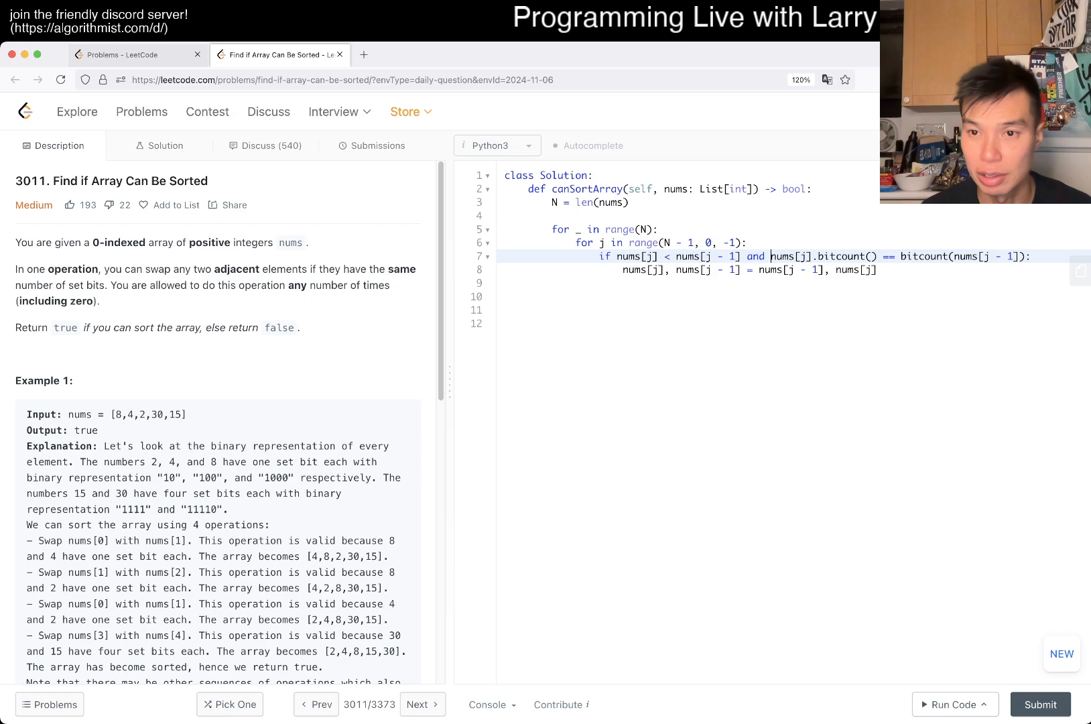
text(retu)
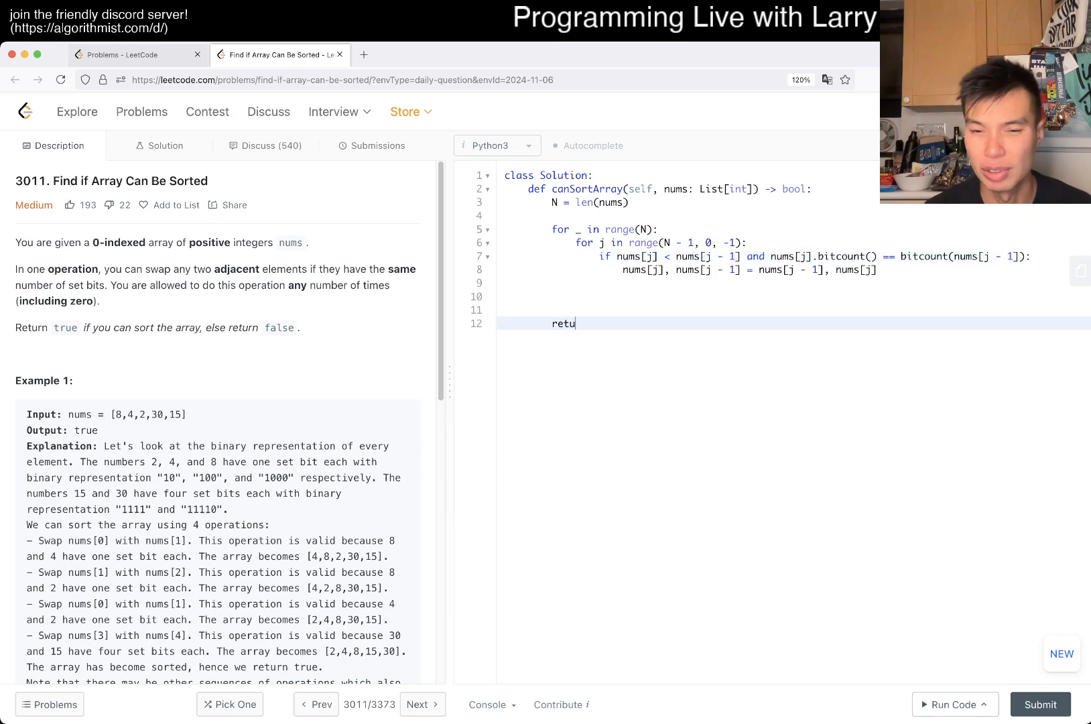
text(rn True)
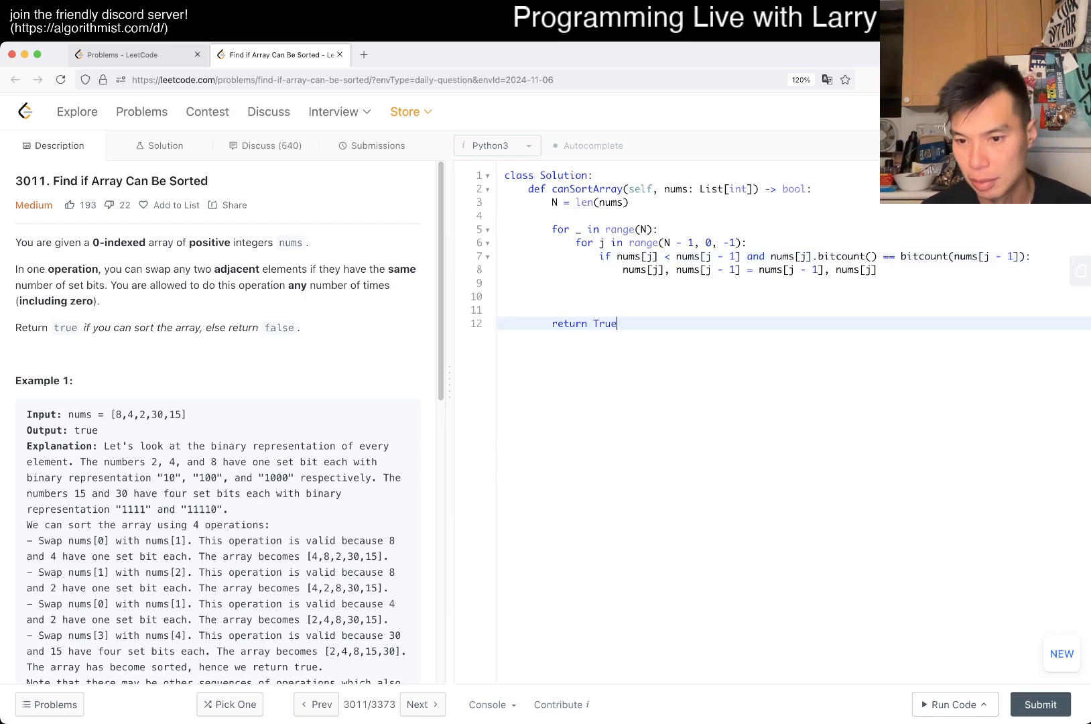
click(954, 704)
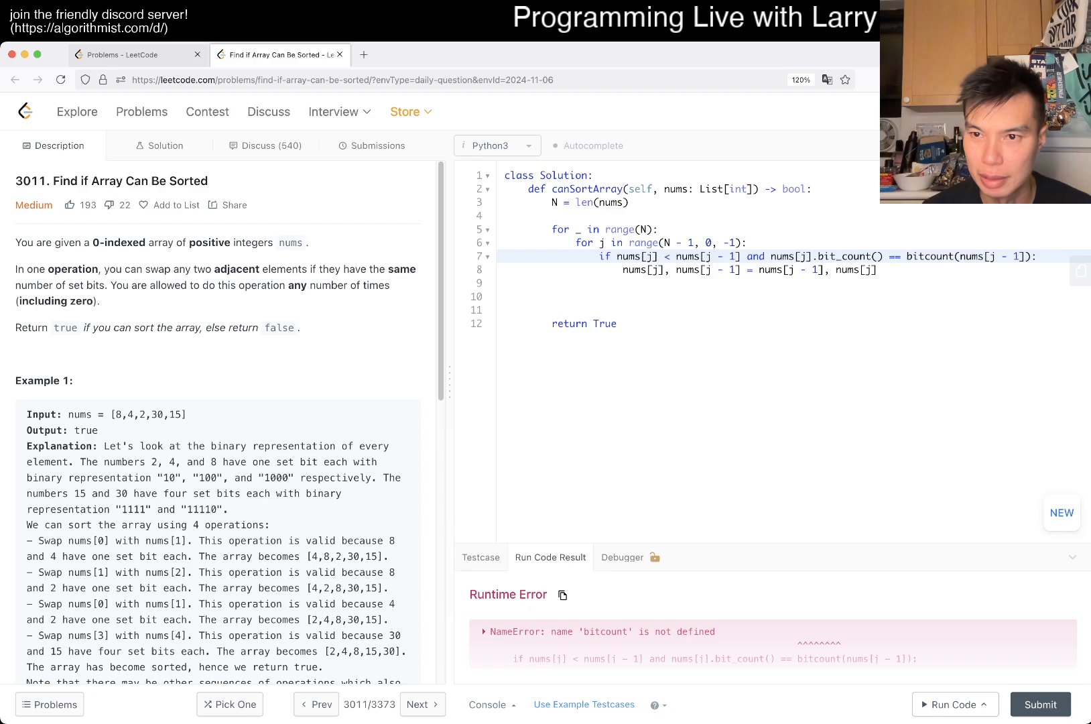
Fix the NameError by replacing bitcount with nums[j - 1].bit_count()
double_click(931, 256)
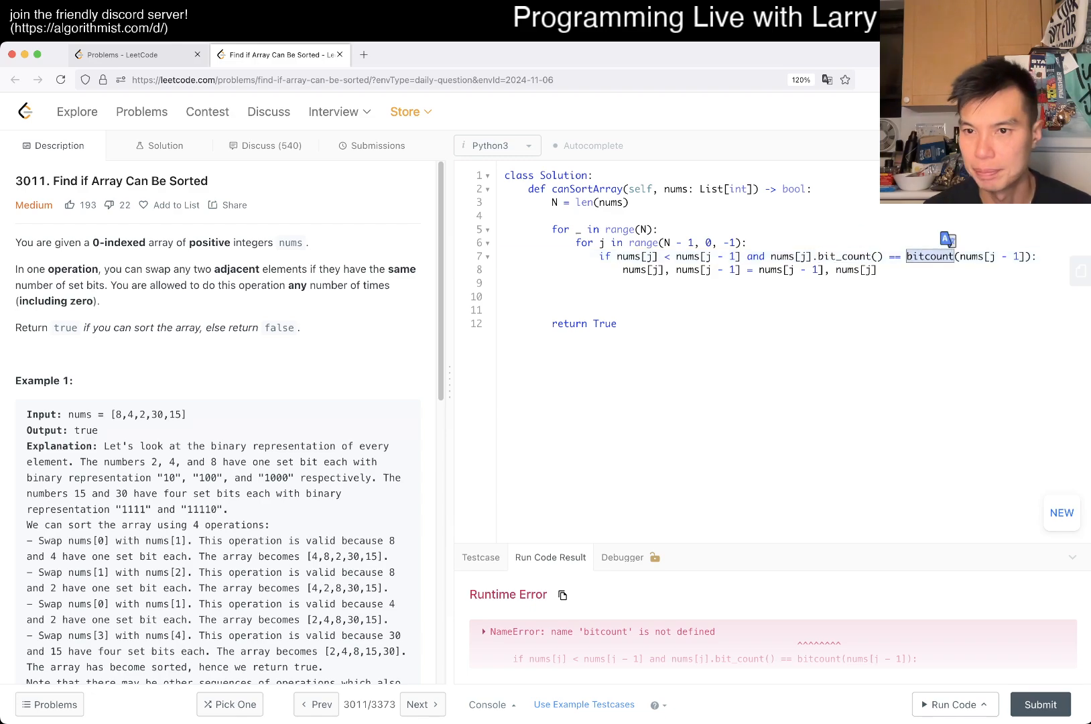
text(nums[j - 1].bit_count()
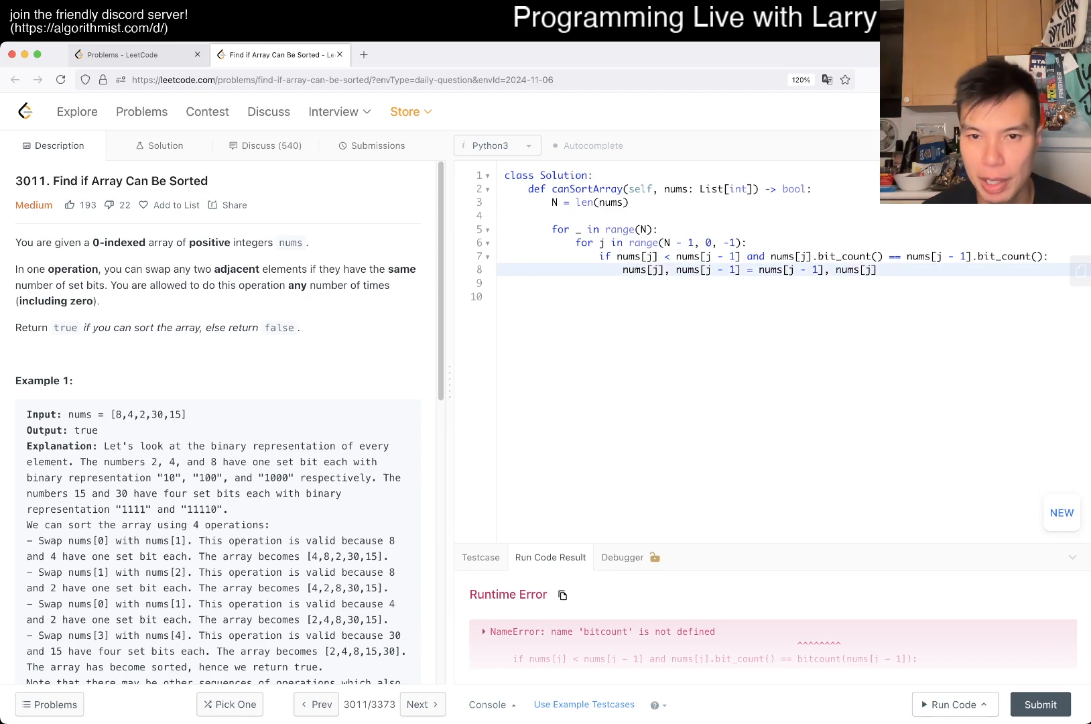
click(578, 296)
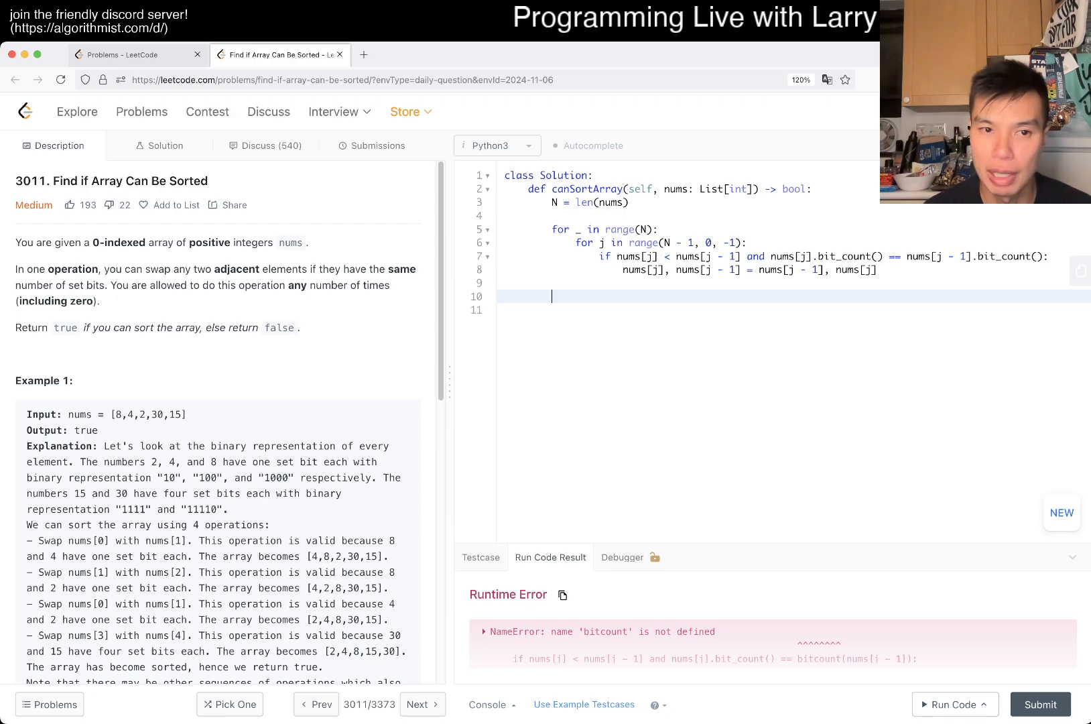
Add a final loop returning False if nums[i] > nums[i + 1], else return True, and submit
text(f)
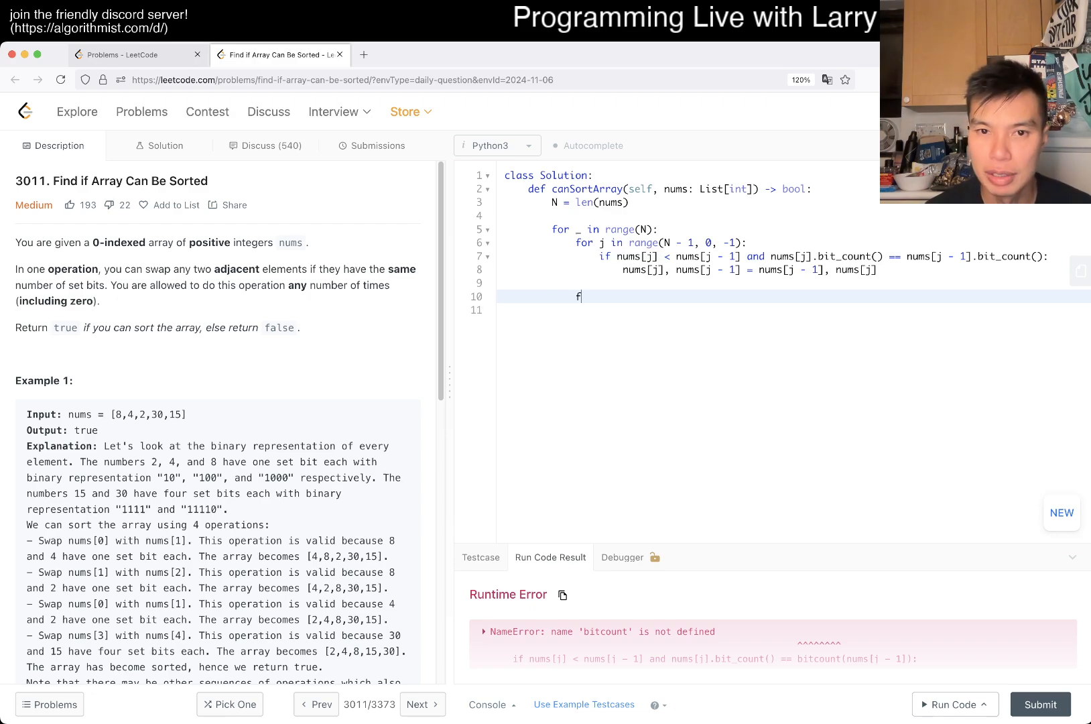
text(if nums[)
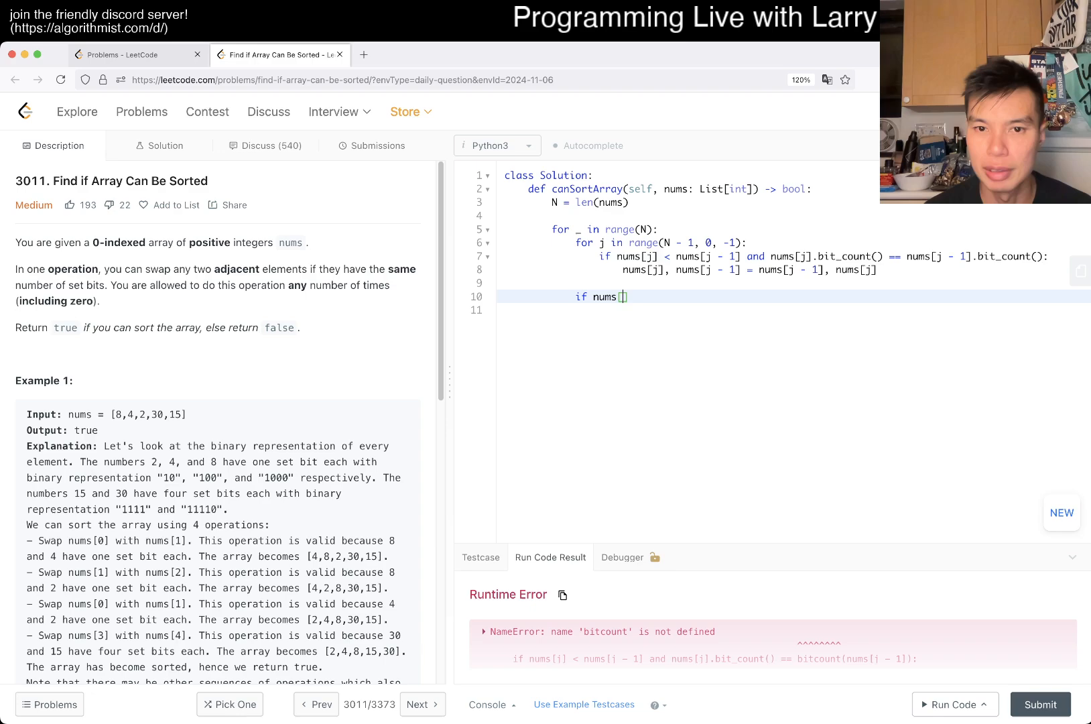
text(for)
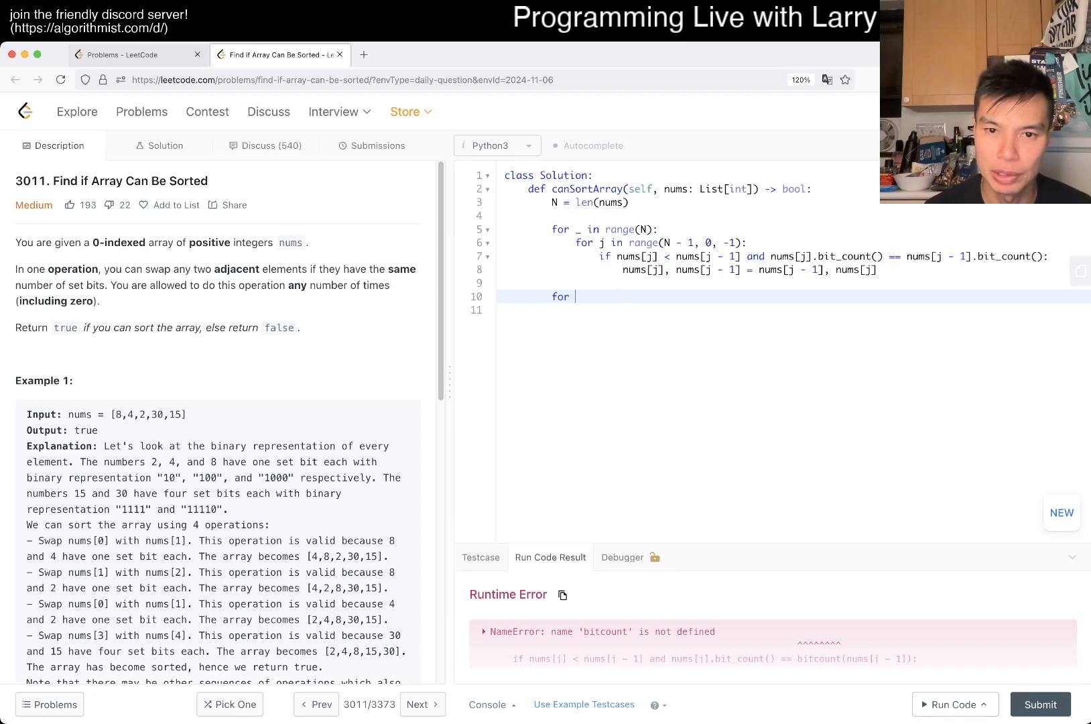
text(i in range(N):)
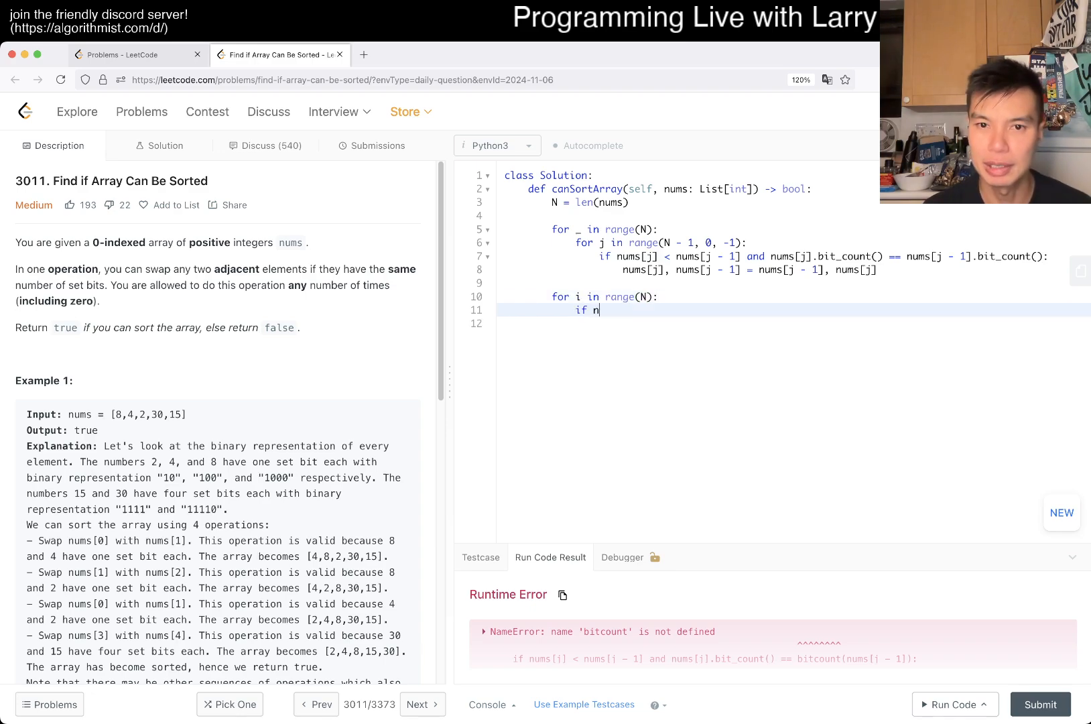
text(ums[i] >)
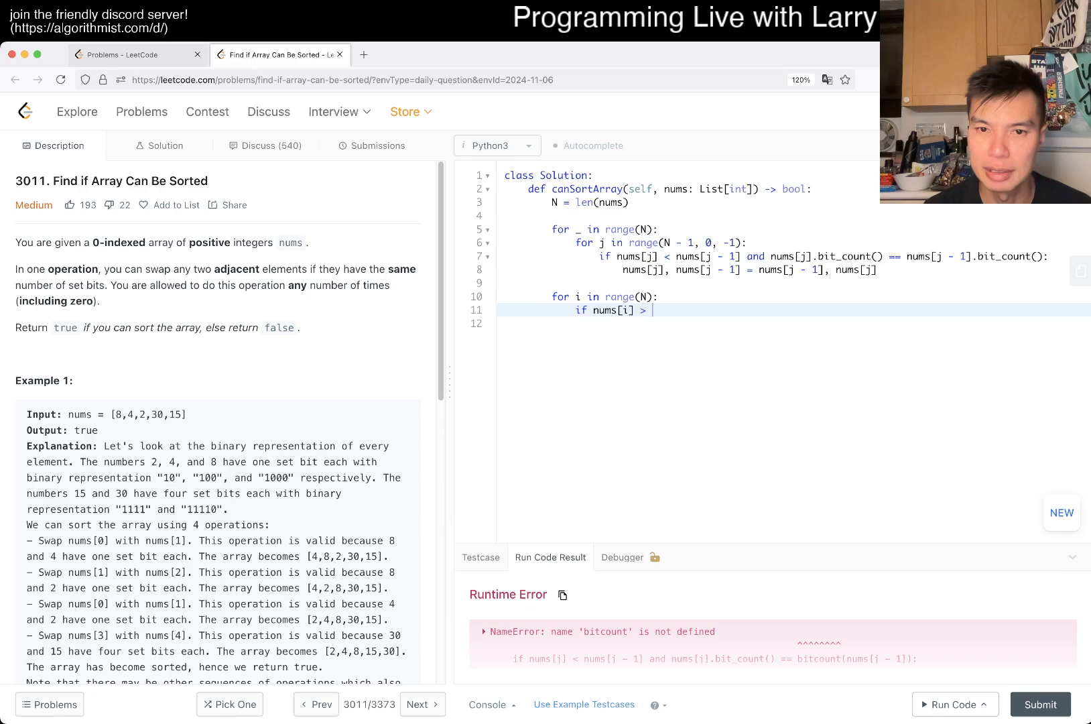
text(nums)
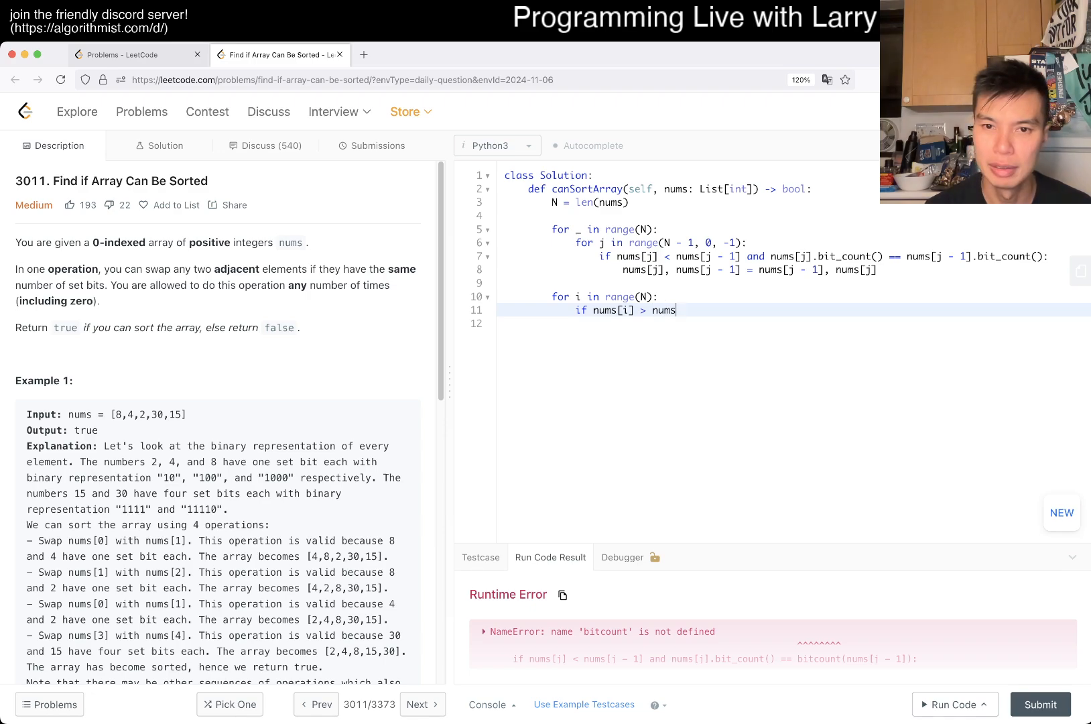
text([i + 1]:)
text(re)
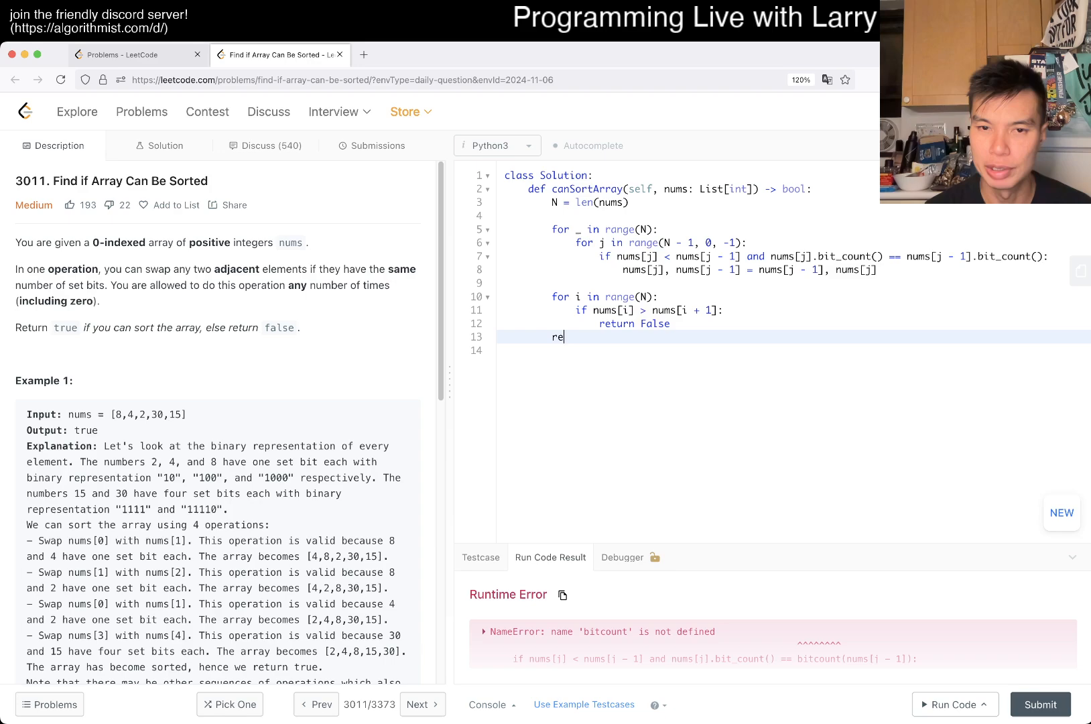
text(turn True)
click(793, 297)
text( - 1)
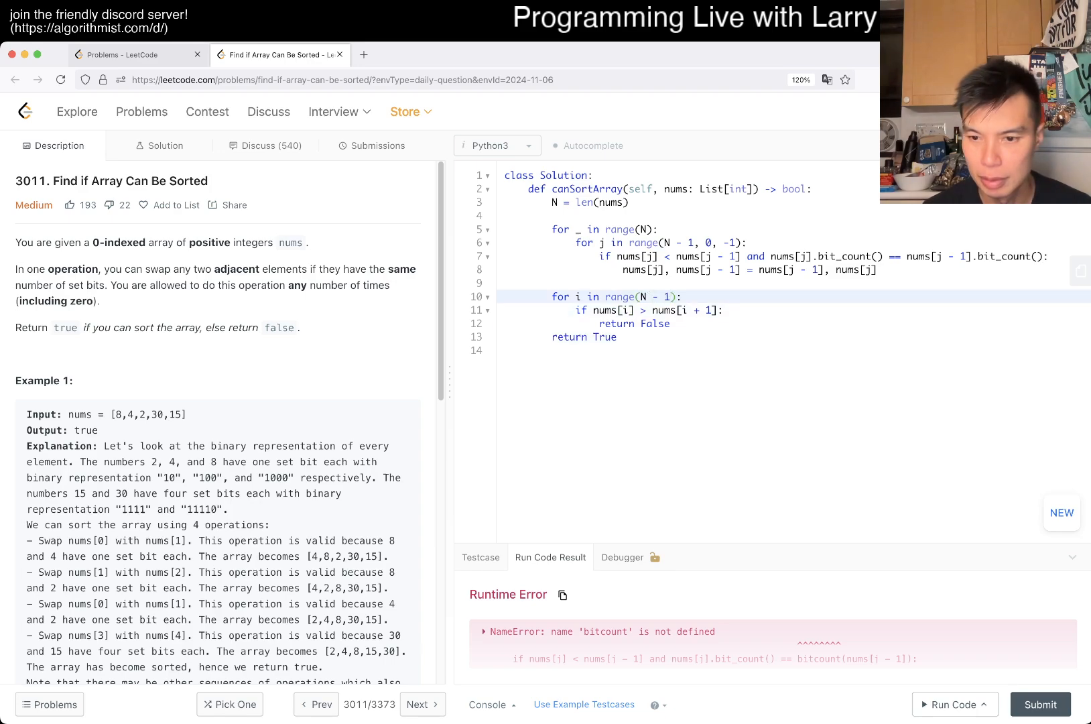
click(951, 704)
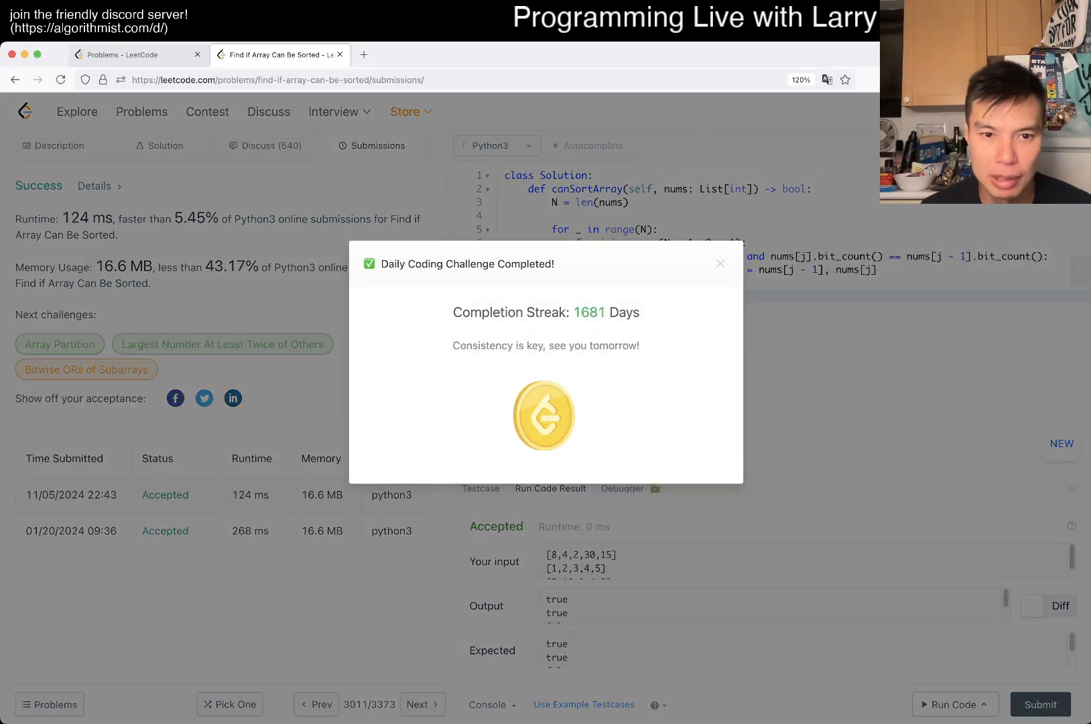
Open the 01/20/2024 accepted submission to view its code
click(720, 263)
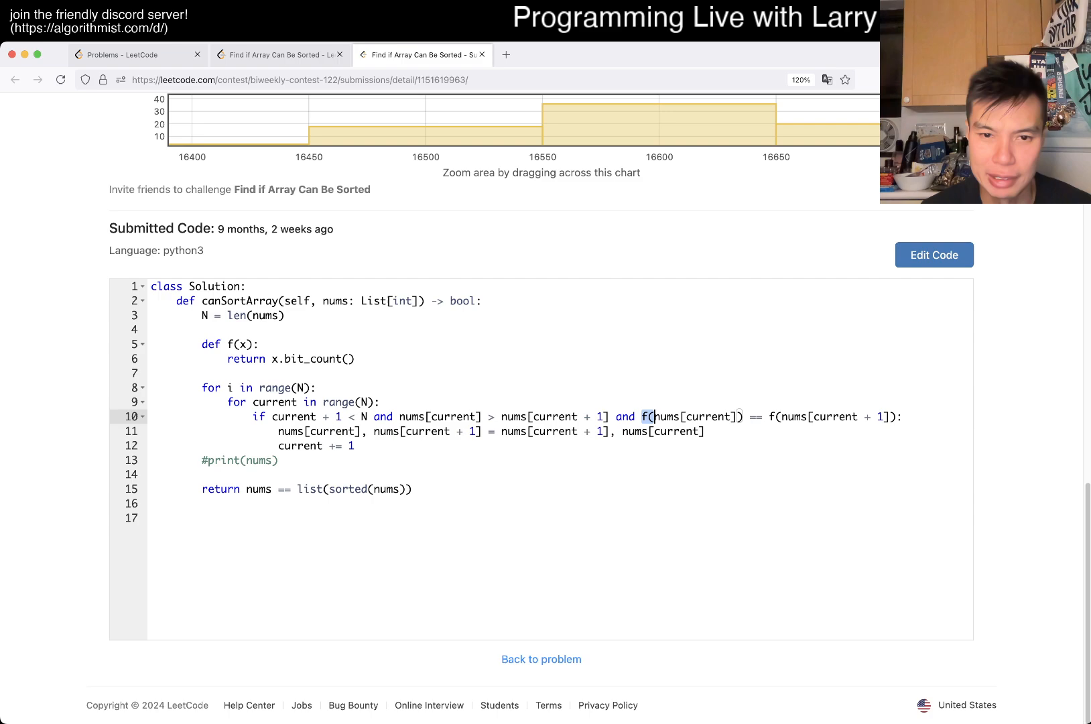
Scroll the old submission page and return to the accepted submission's success panel
click(188, 343)
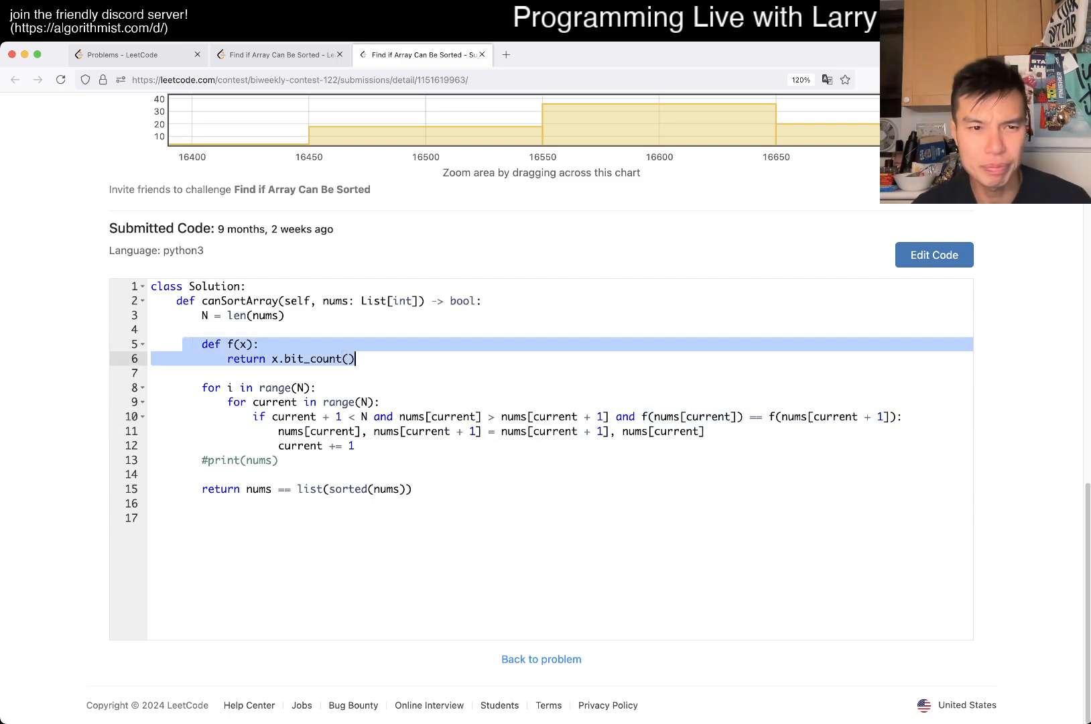
scroll(up, 3)
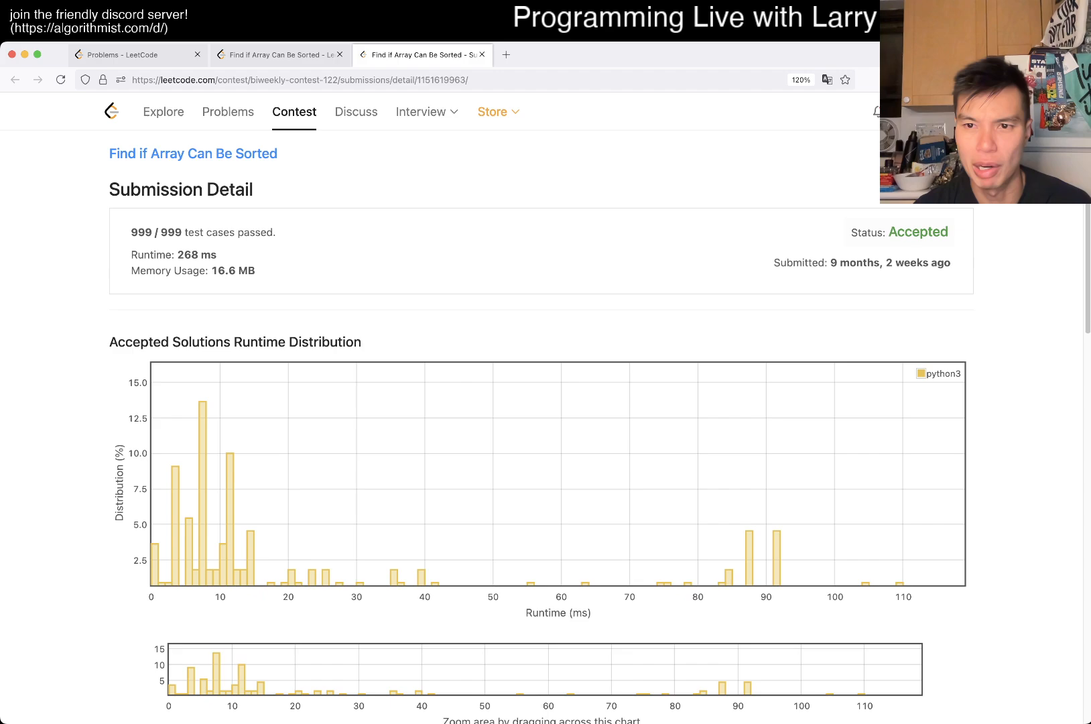
scroll(down, 3)
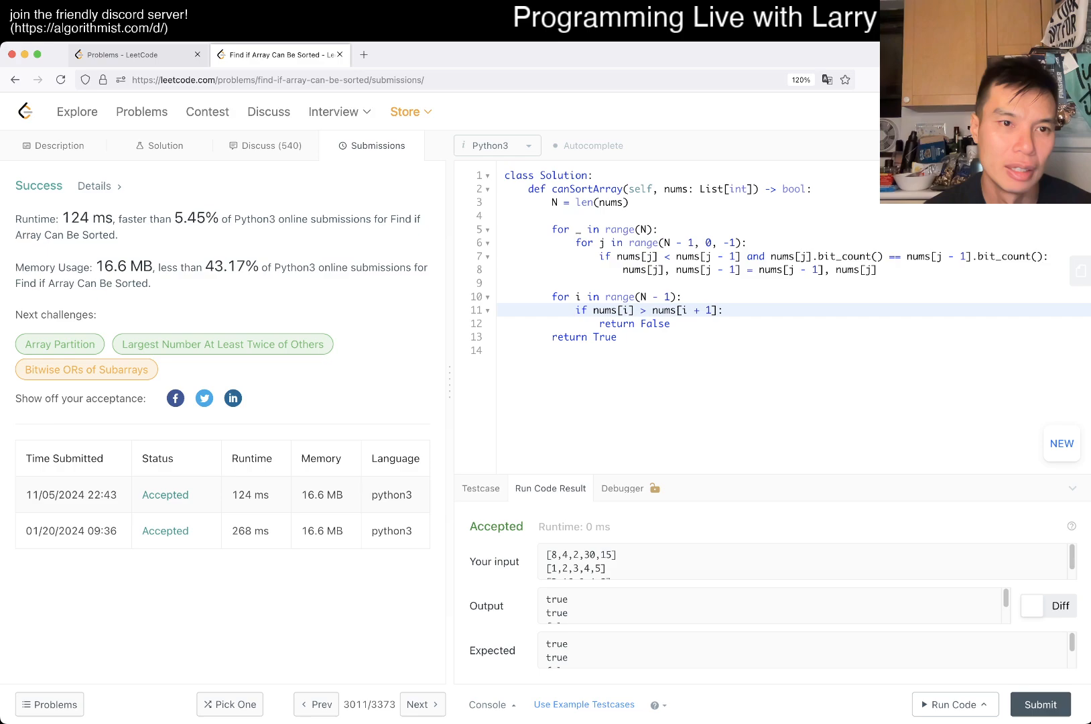
Note the 5.45% runtime percentile and browse the official solution's first approaches
double_click(193, 219)
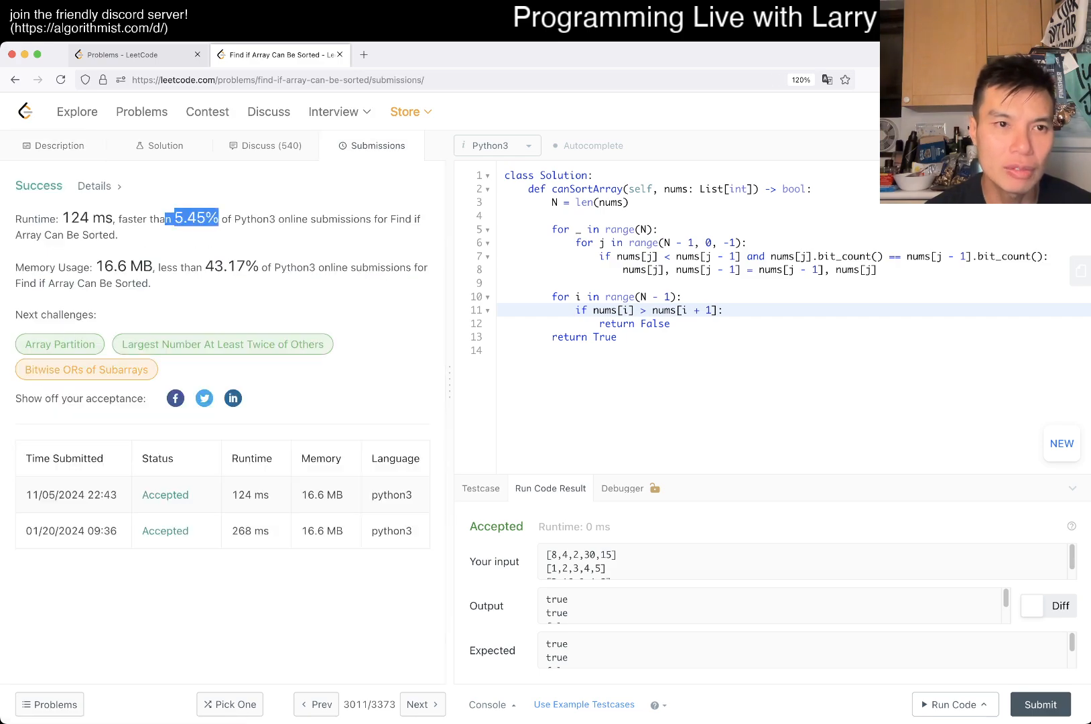
click(165, 146)
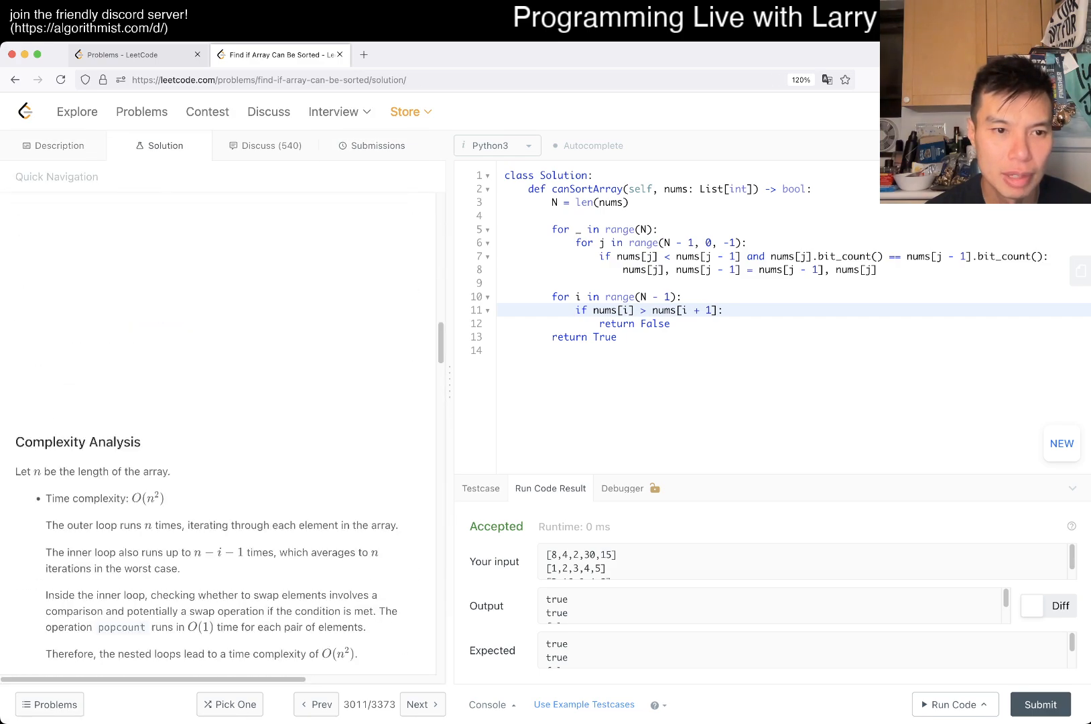
scroll(down, 3)
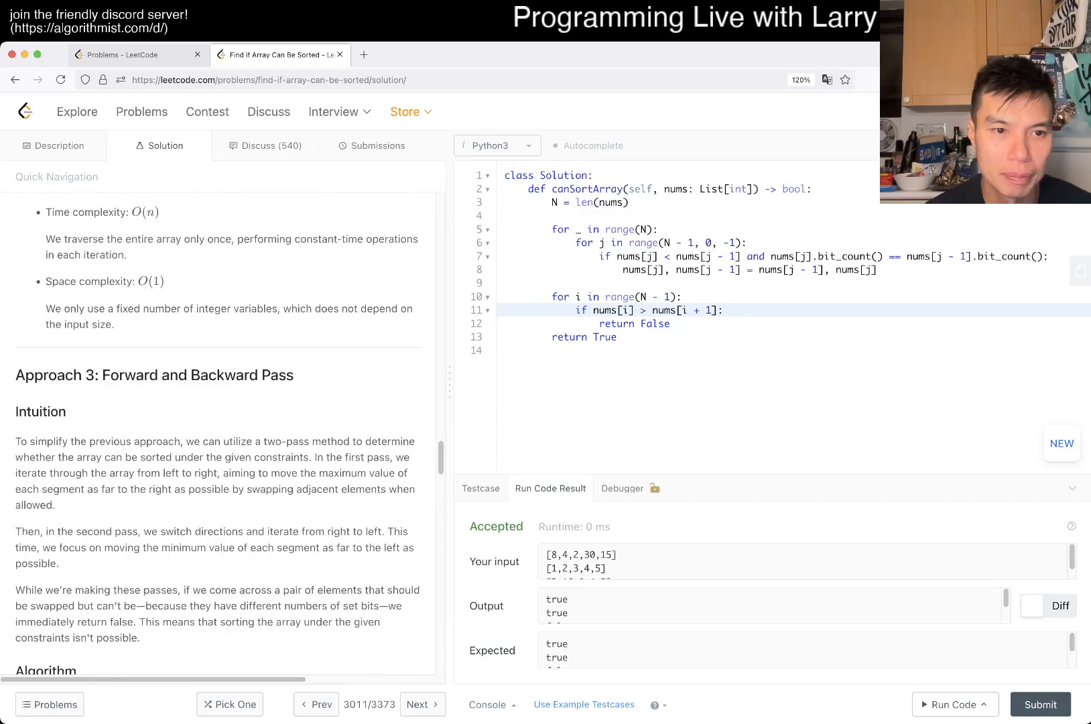
scroll(down, 3)
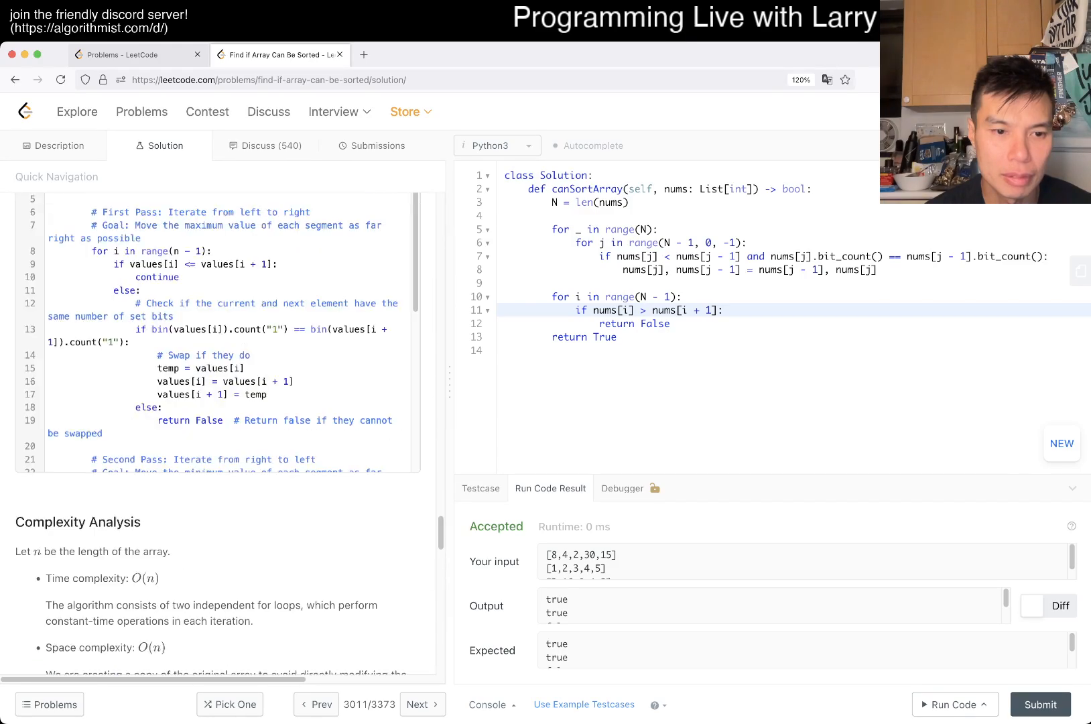
scroll(down, 3)
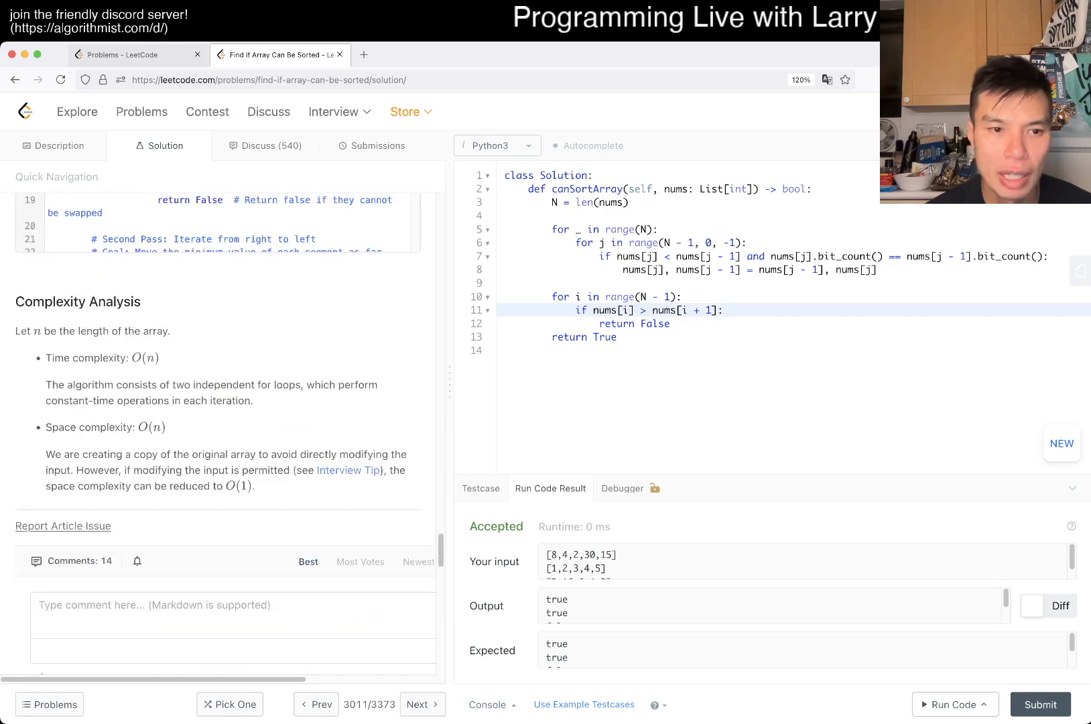
scroll(up, 3)
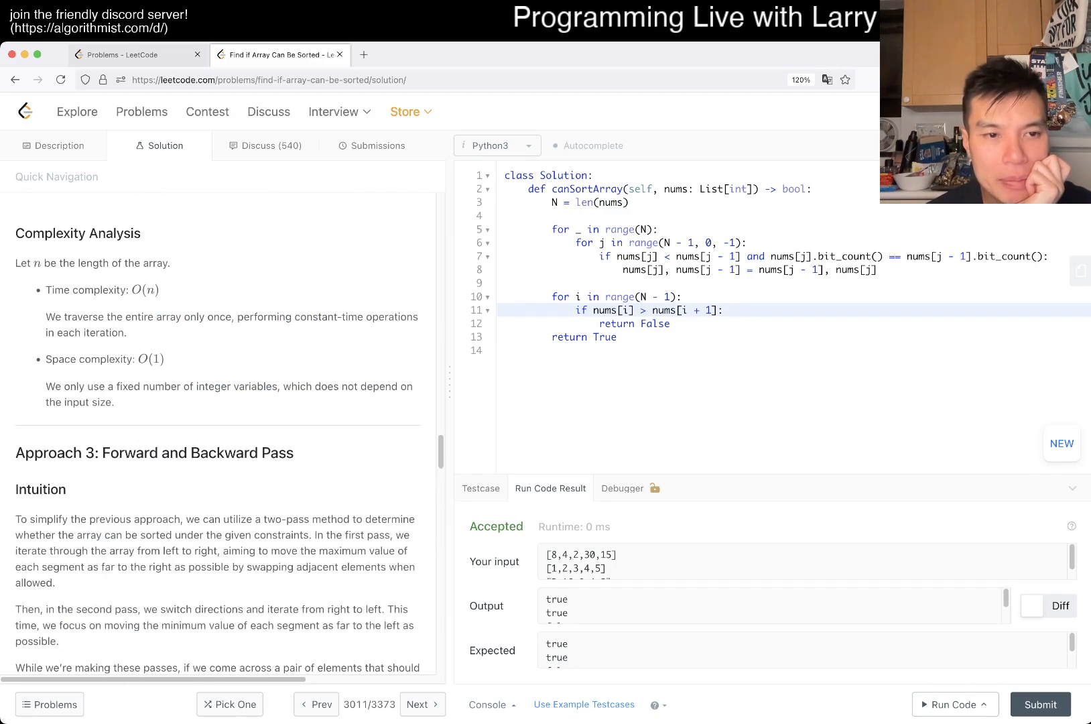
scroll(up, 3)
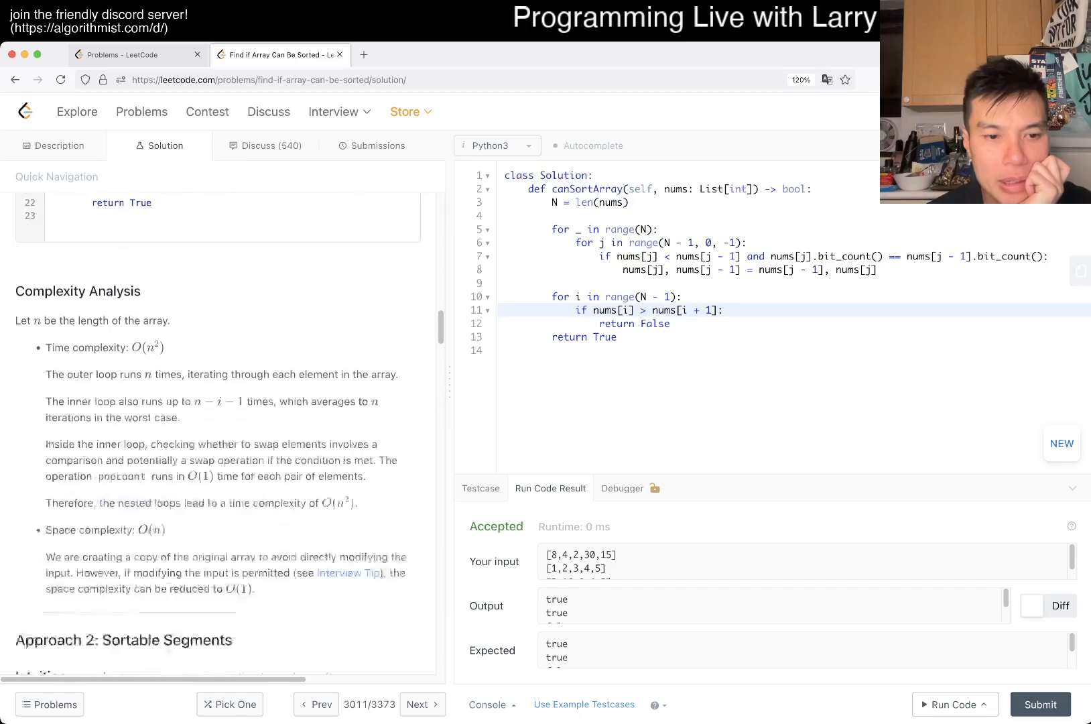
Scroll through Approaches 2 and 3 and their complexity analyses
scroll(down, 3)
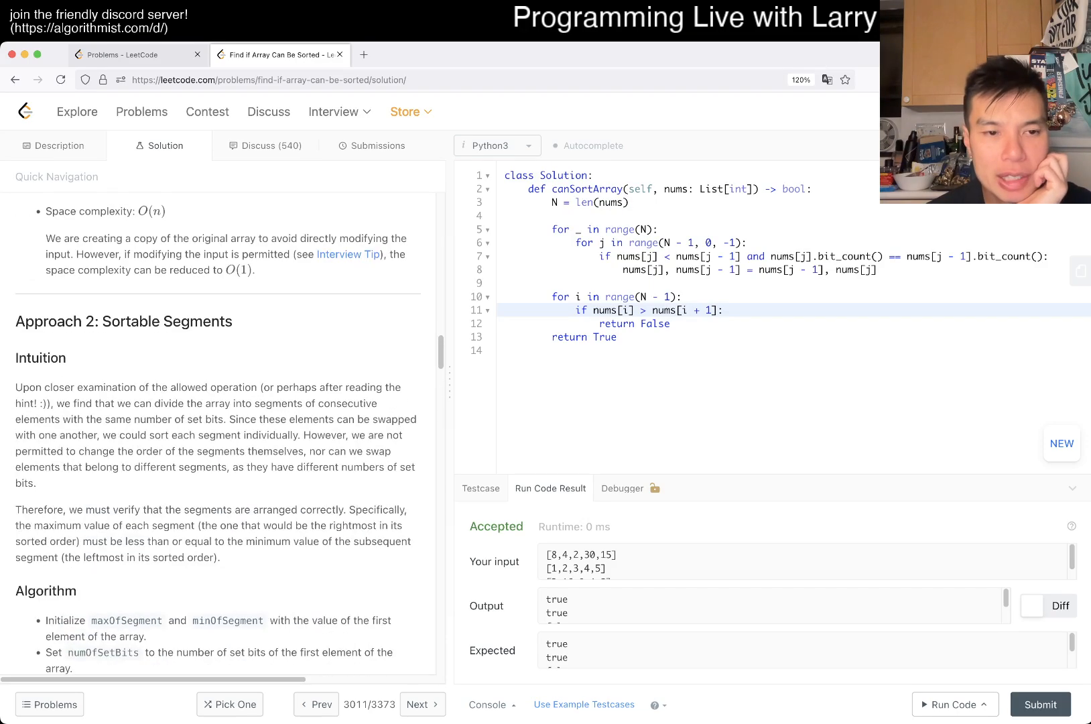
scroll(down, 3)
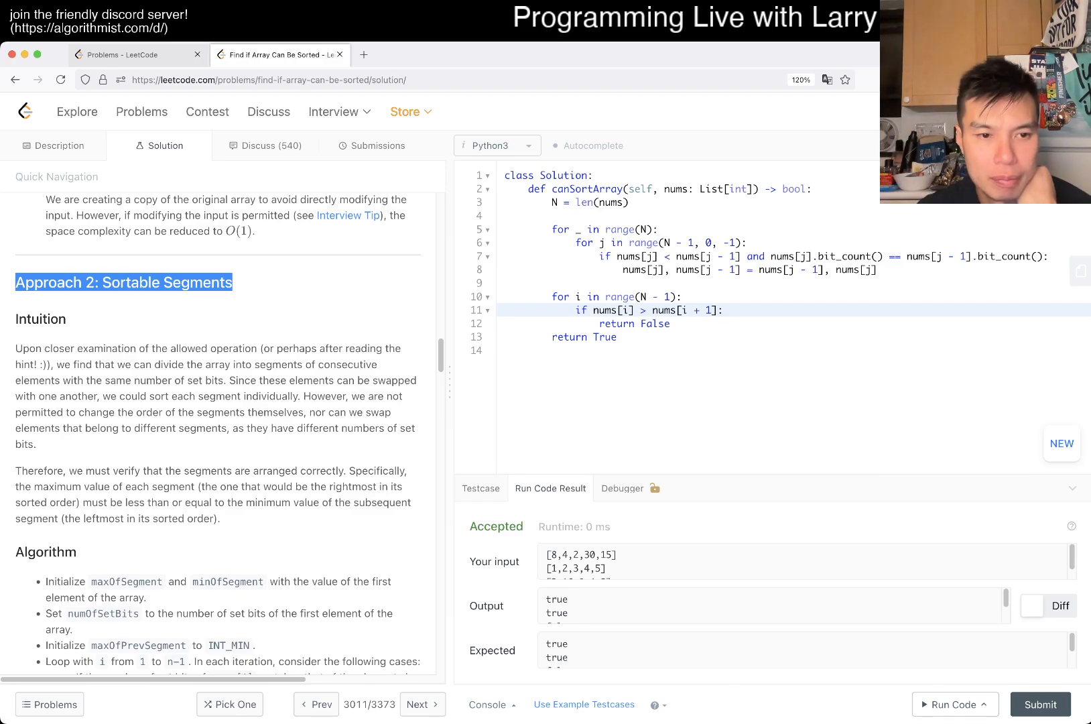
scroll(down, 3)
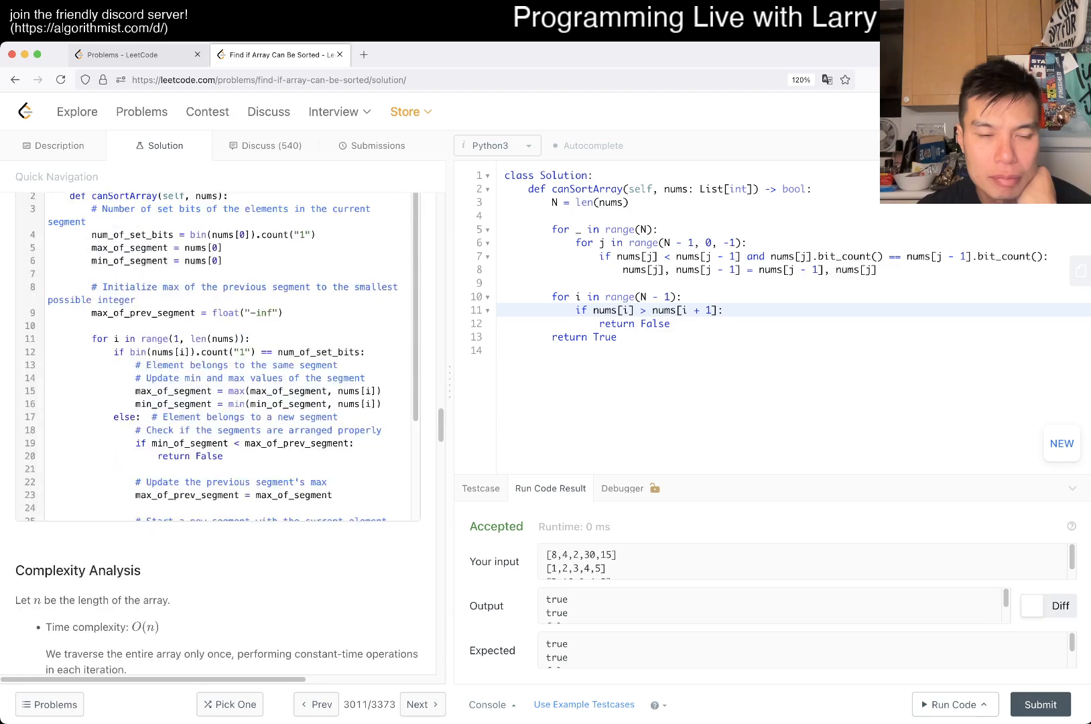
scroll(down, 3)
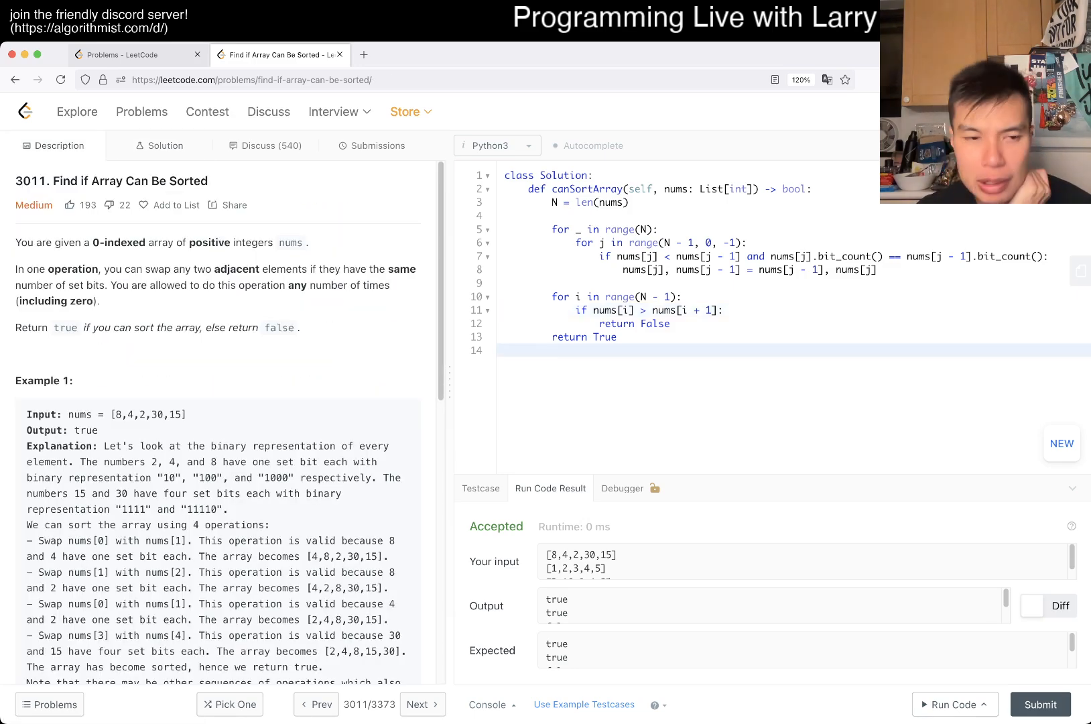
click(553, 350)
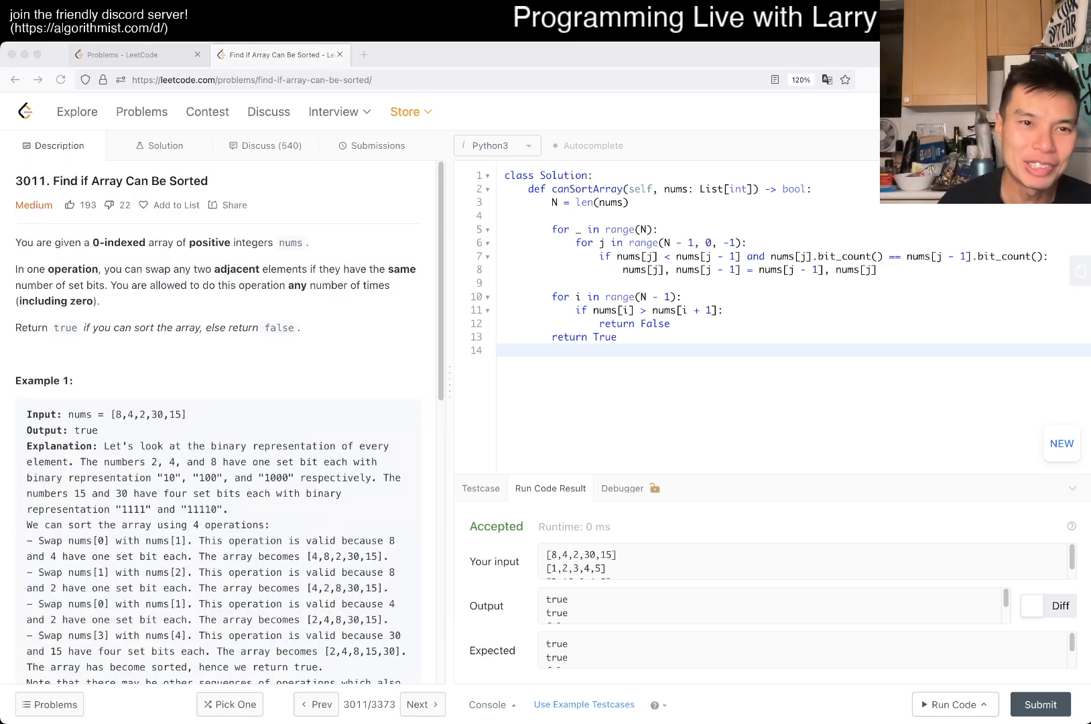
click(554, 351)
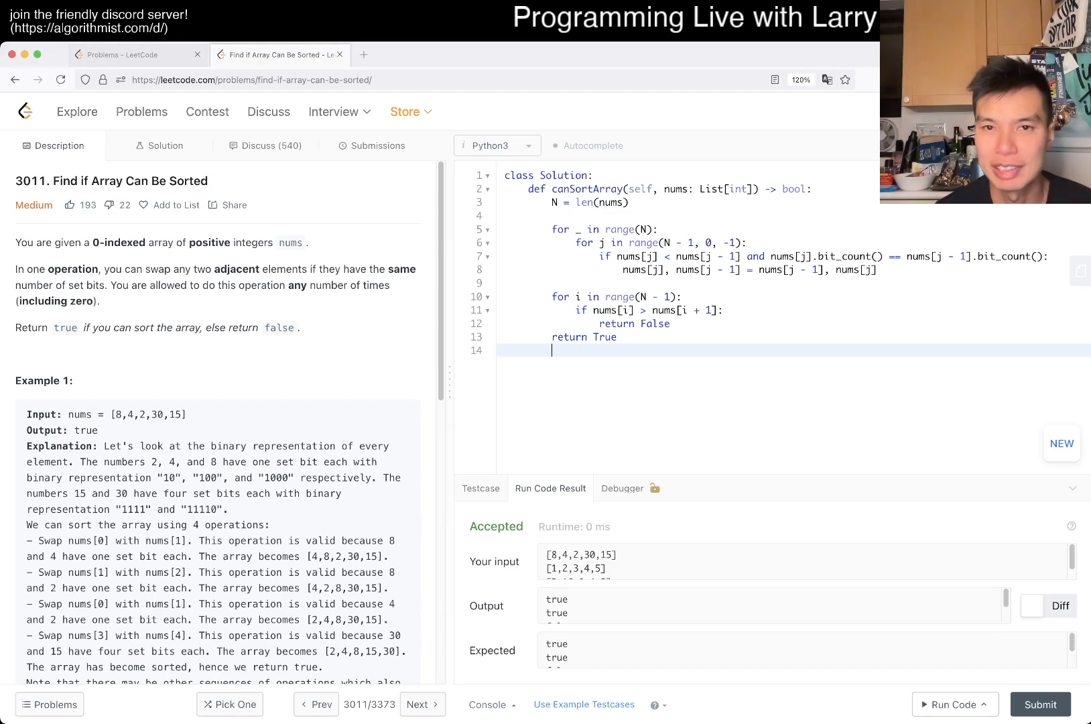